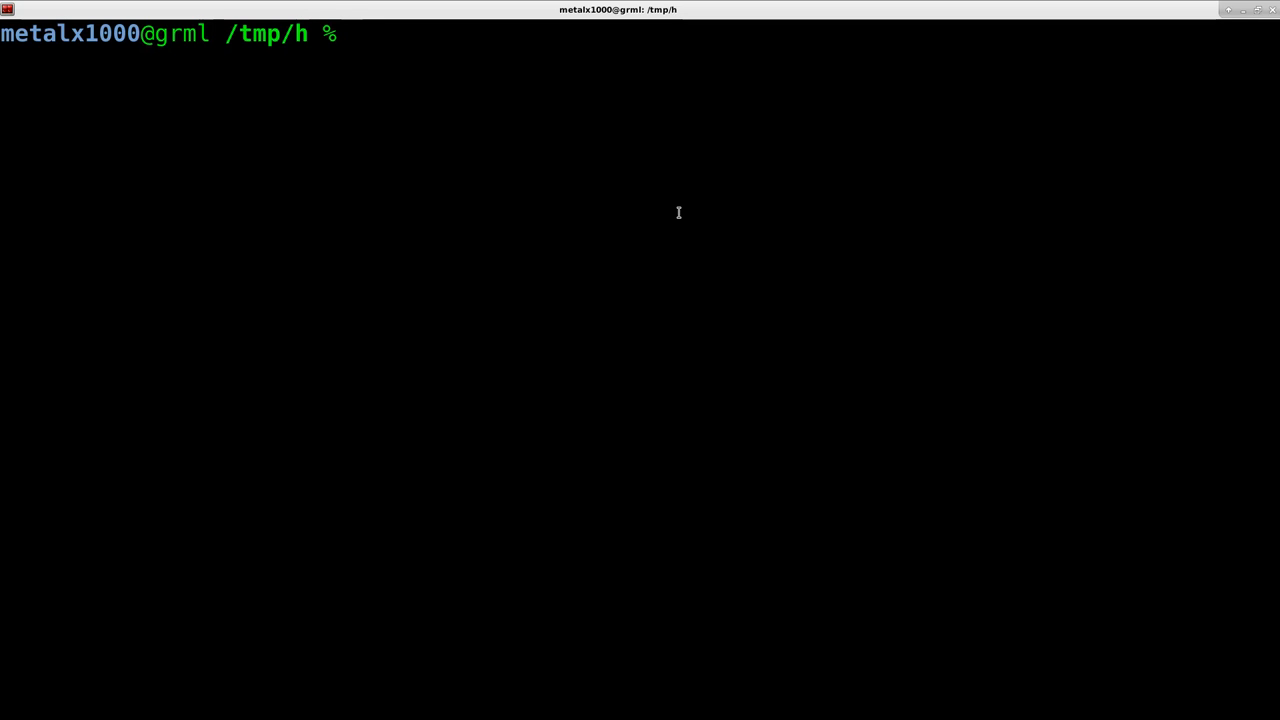
Step: List the /tmp/h folder with ls, showing m.png, tux.png and tux2.png
text(ls)
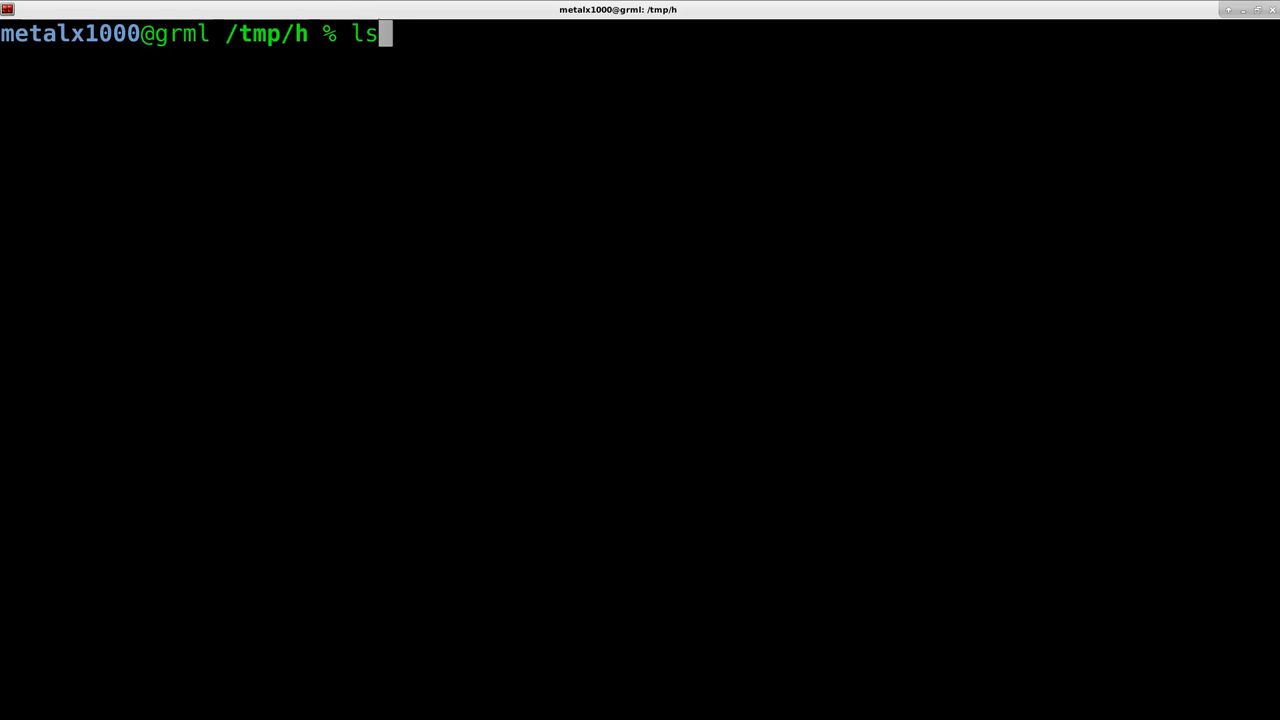
key(Return)
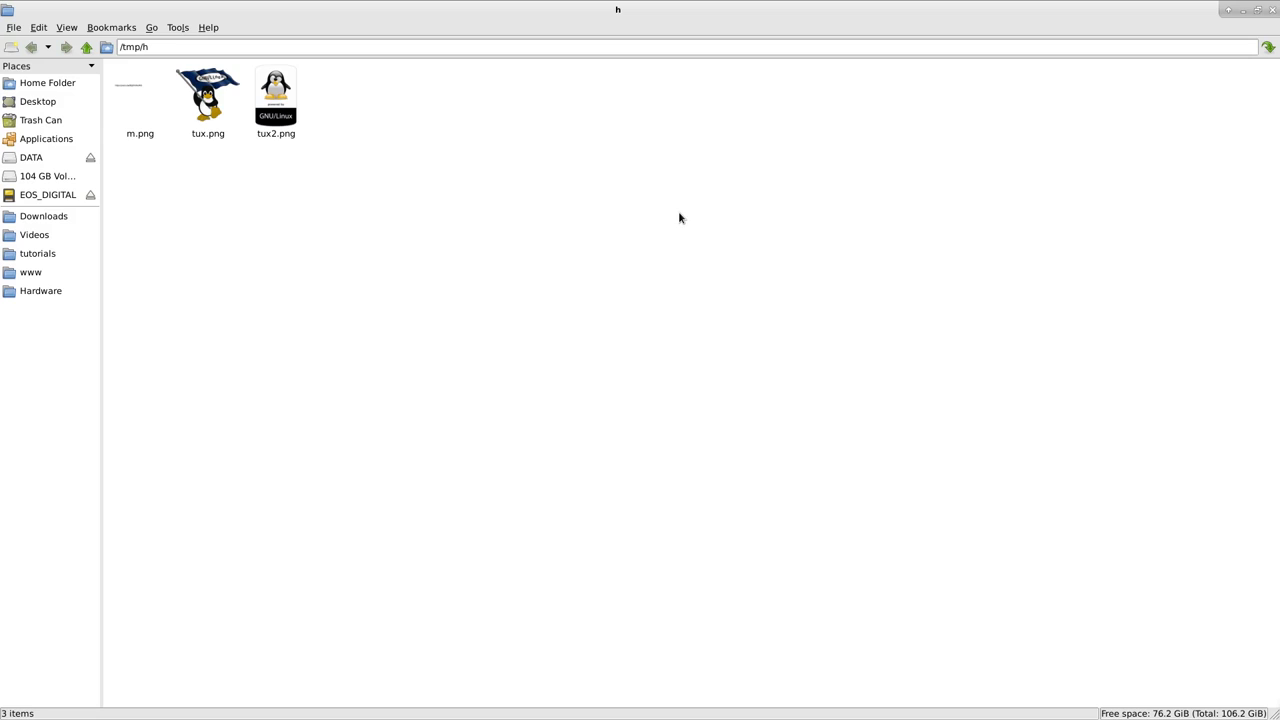
mouse_move(157, 102)
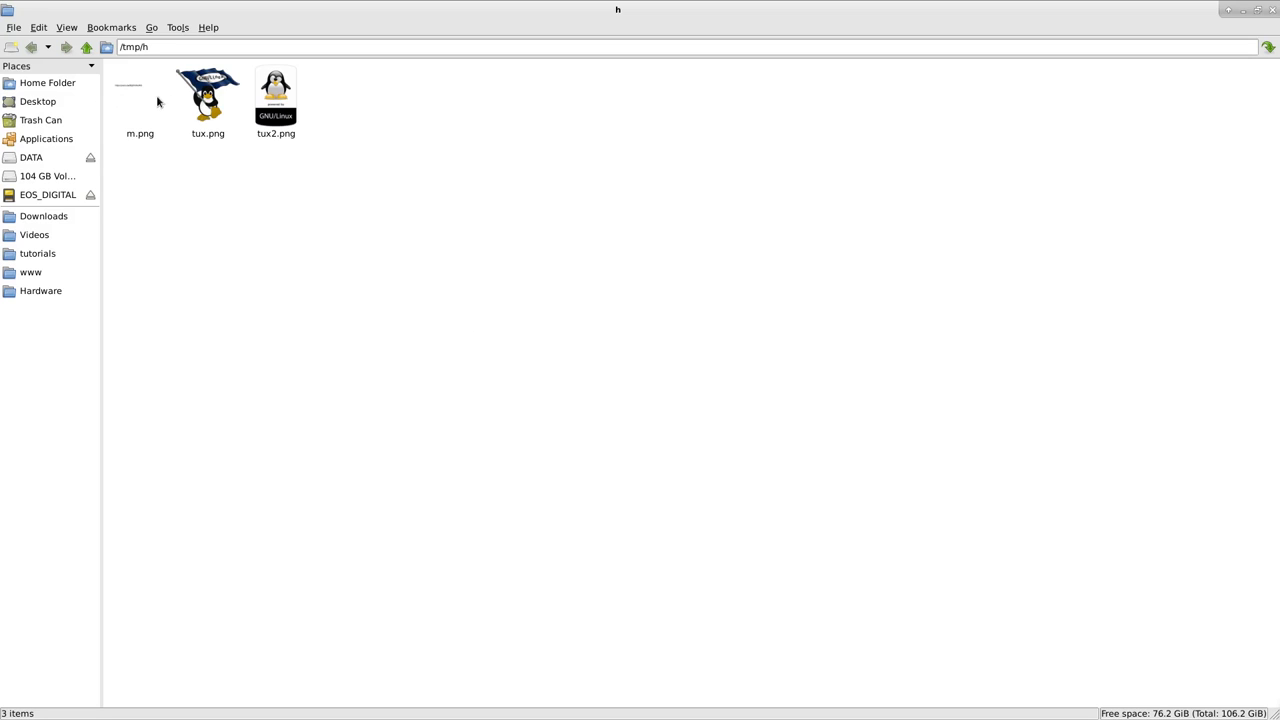
double_click(139, 95)
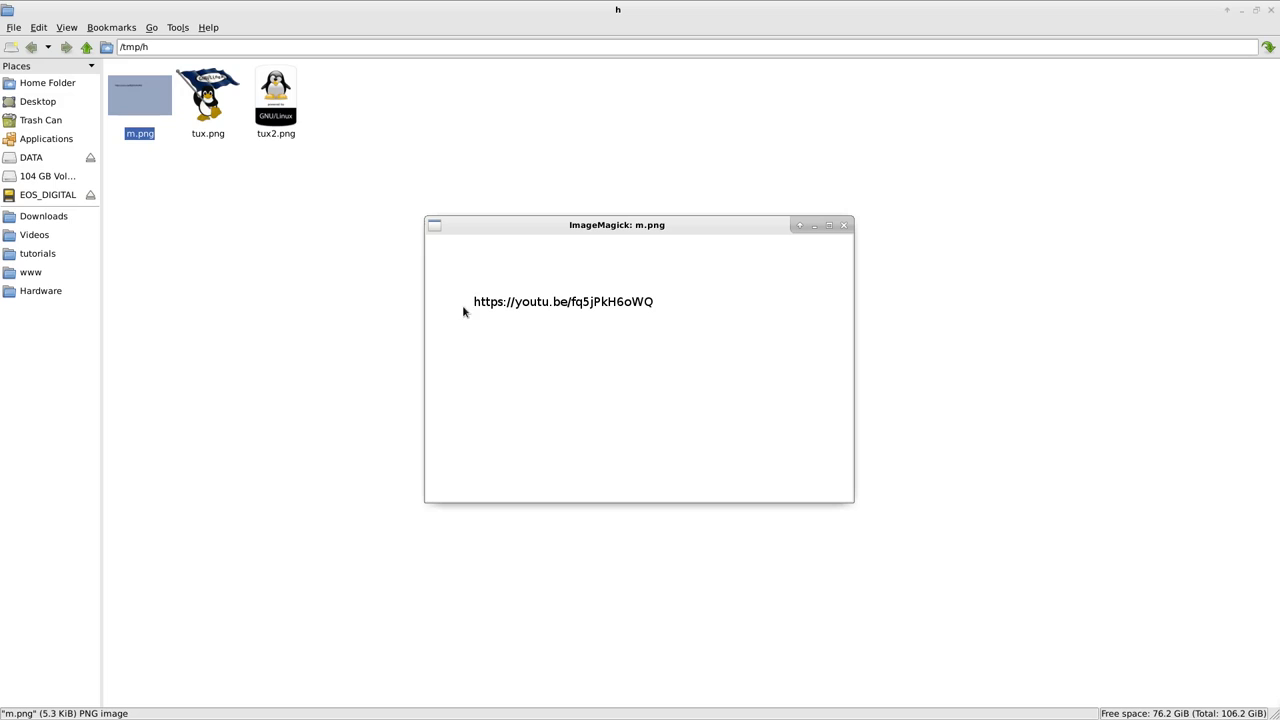
mouse_move(692, 306)
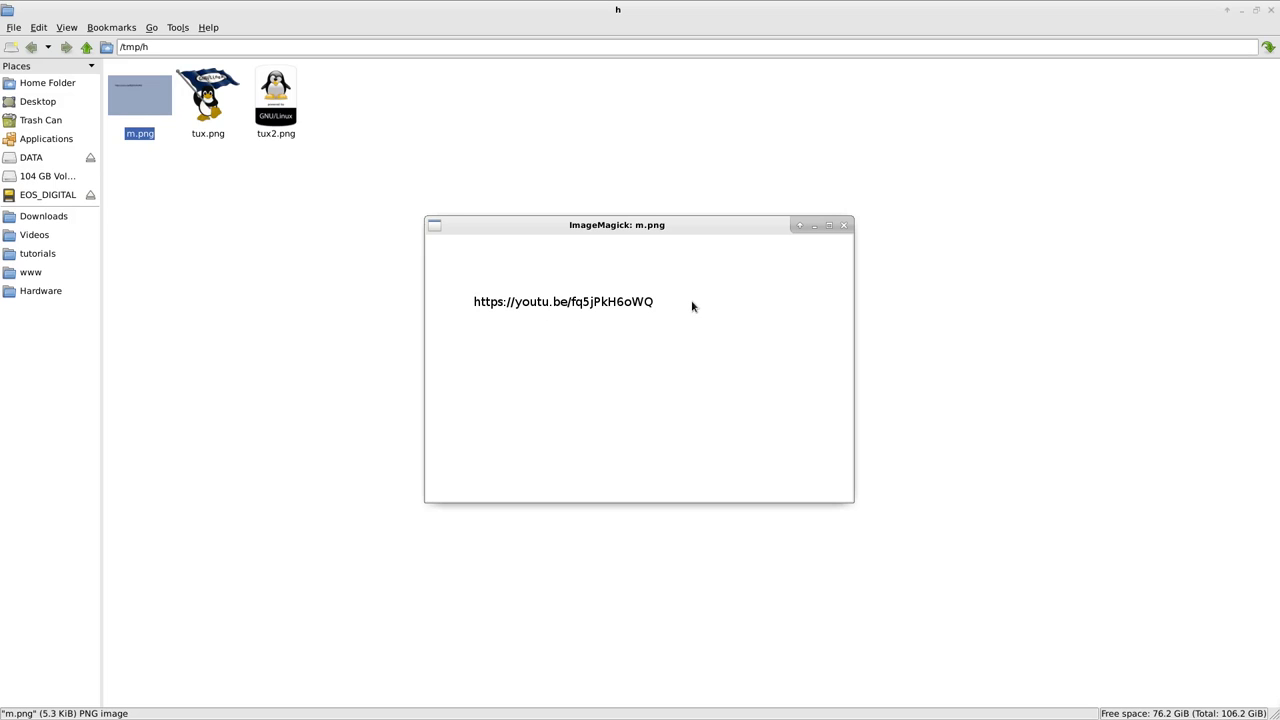
mouse_move(848, 250)
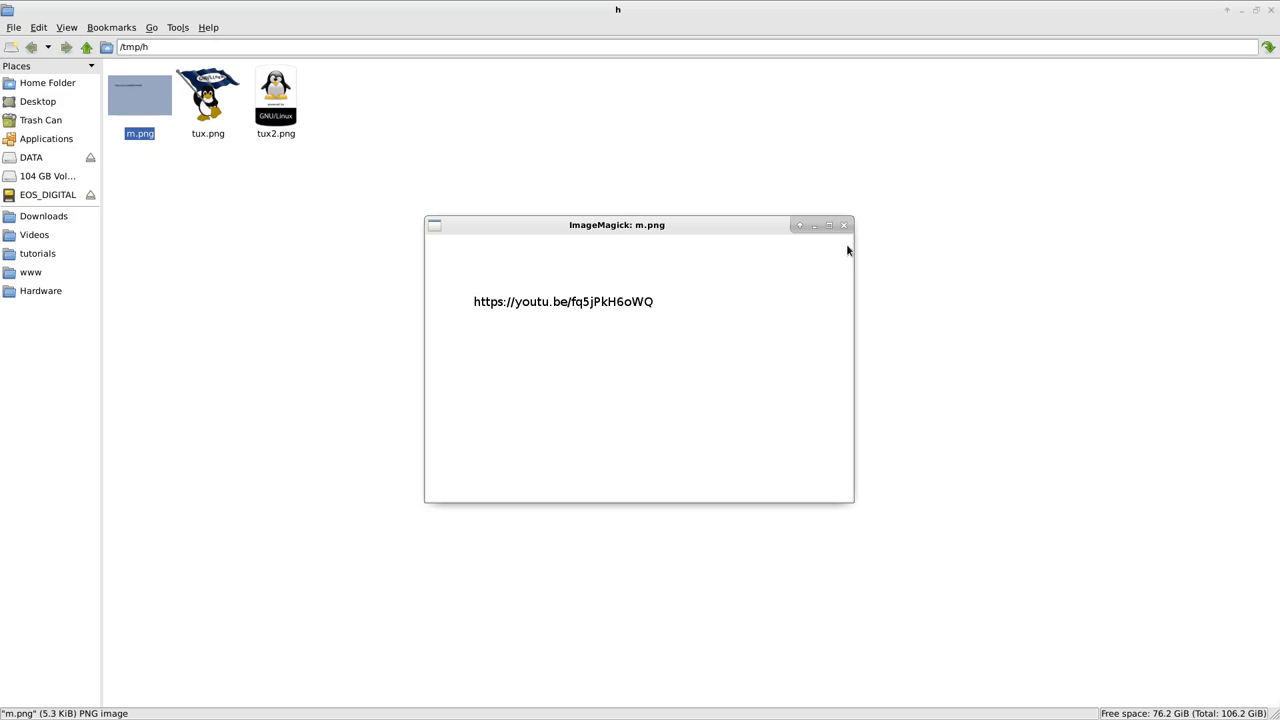
click(843, 224)
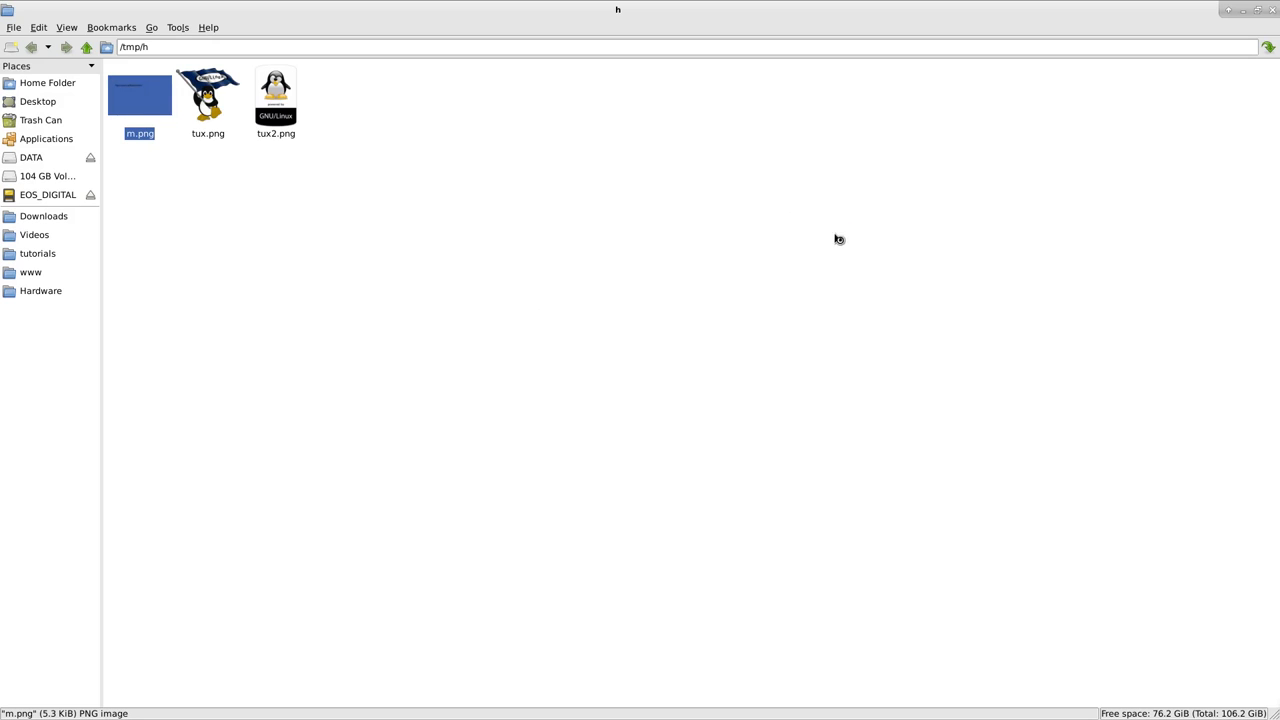
mouse_move(647, 383)
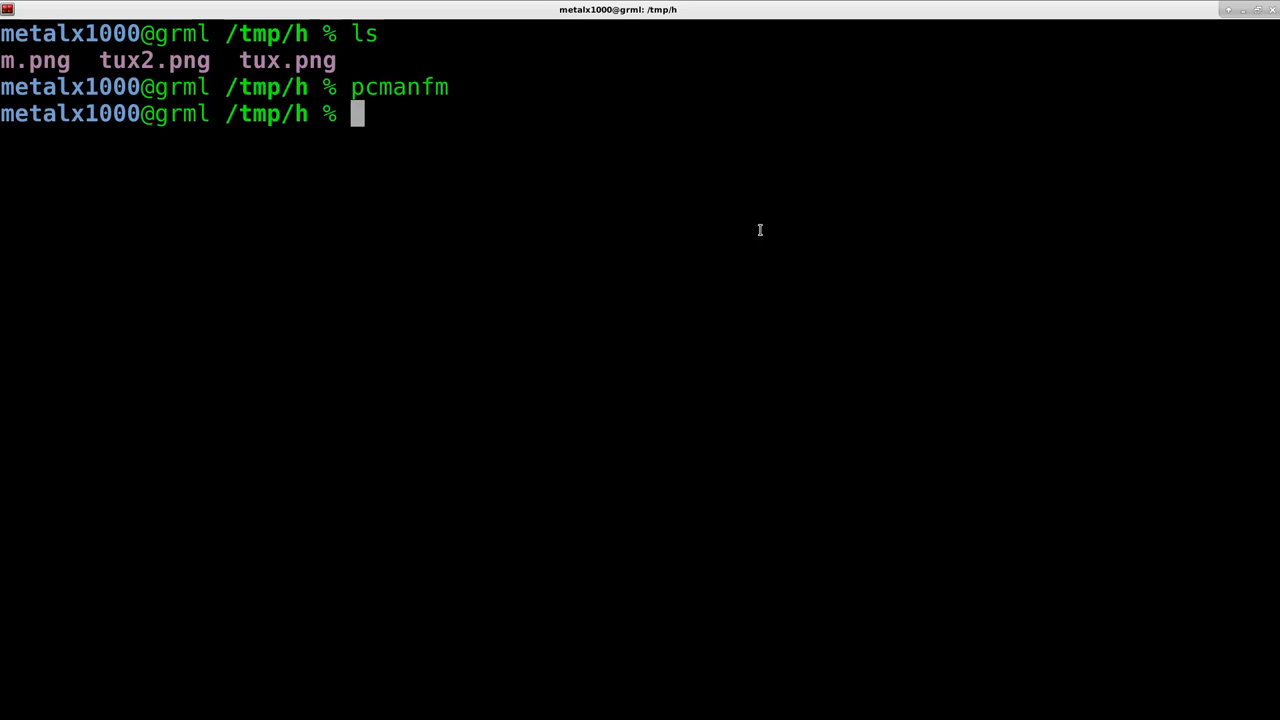
Step: Run cat tux.png m.png tux2.png > msg.png to concatenate the three images
text(cat)
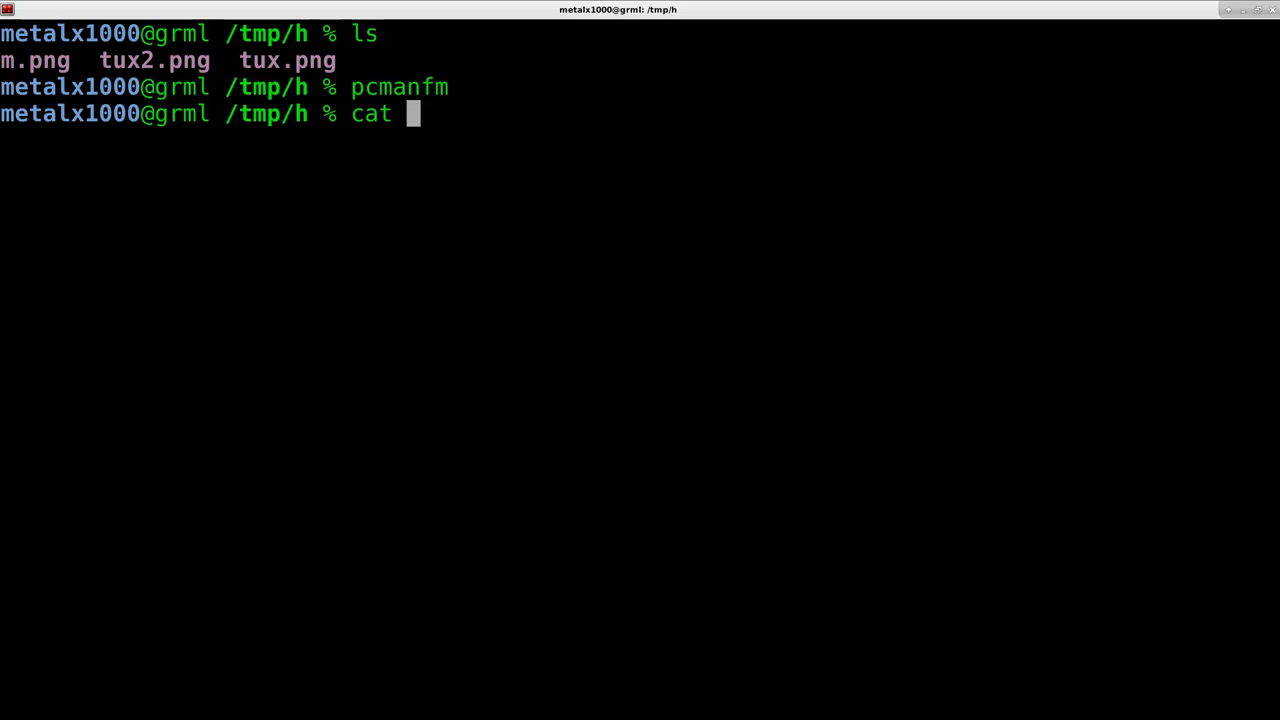
text(tux.png)
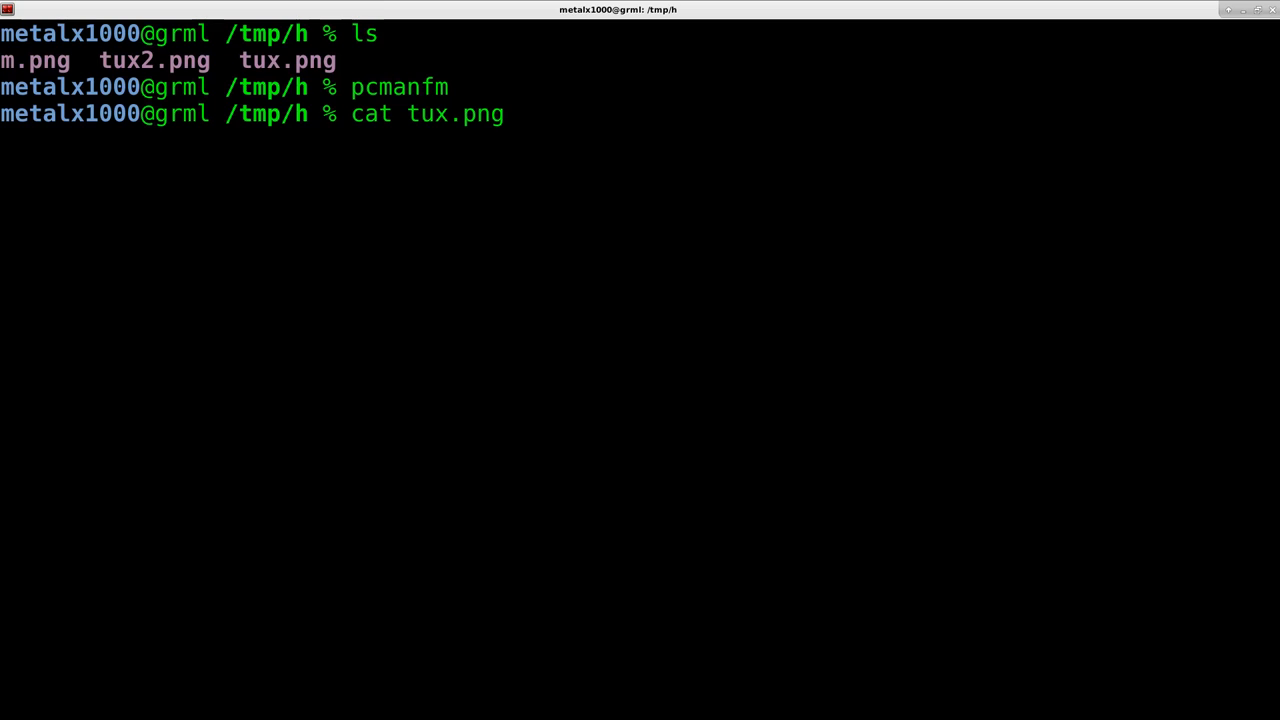
text(m.png)
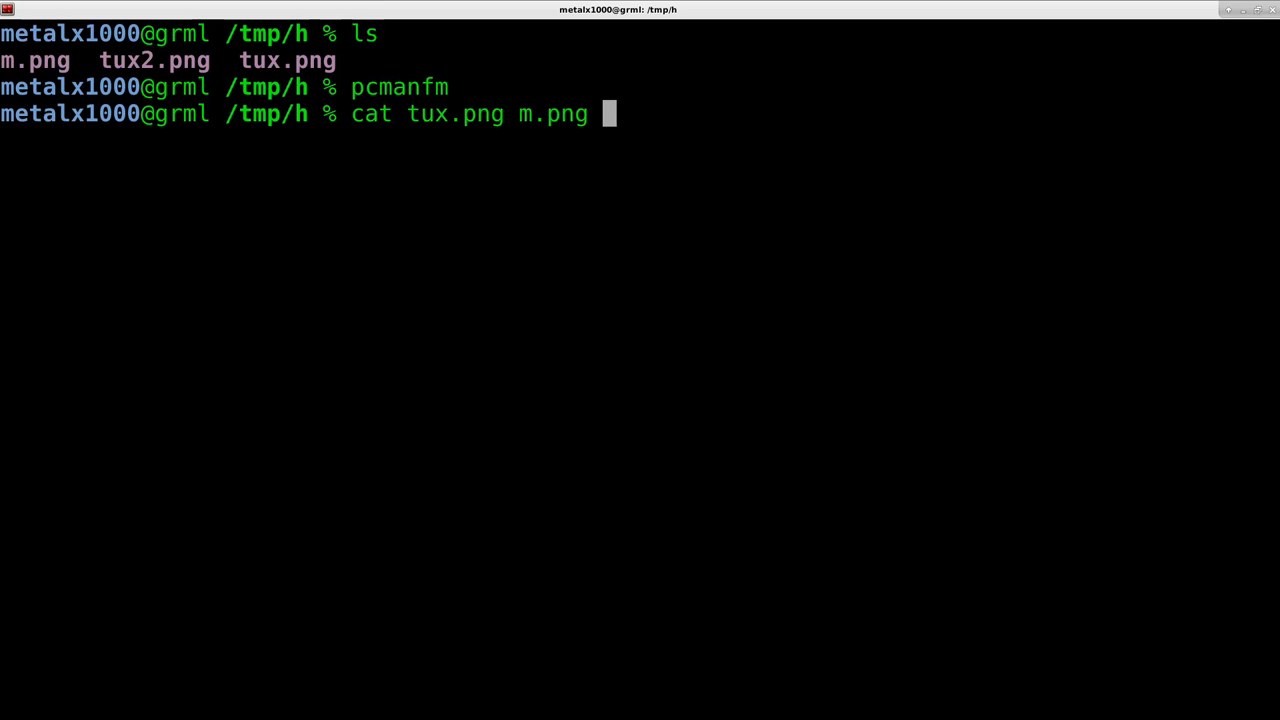
text(tux)
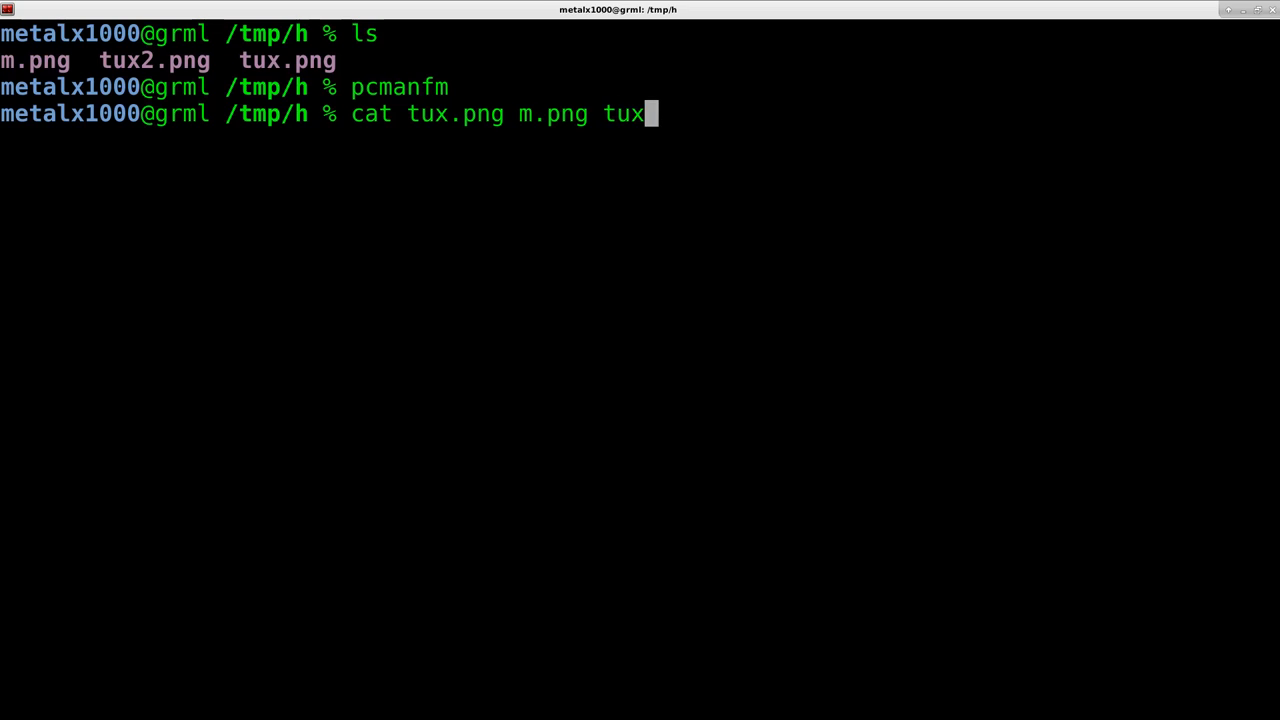
text(2.png >)
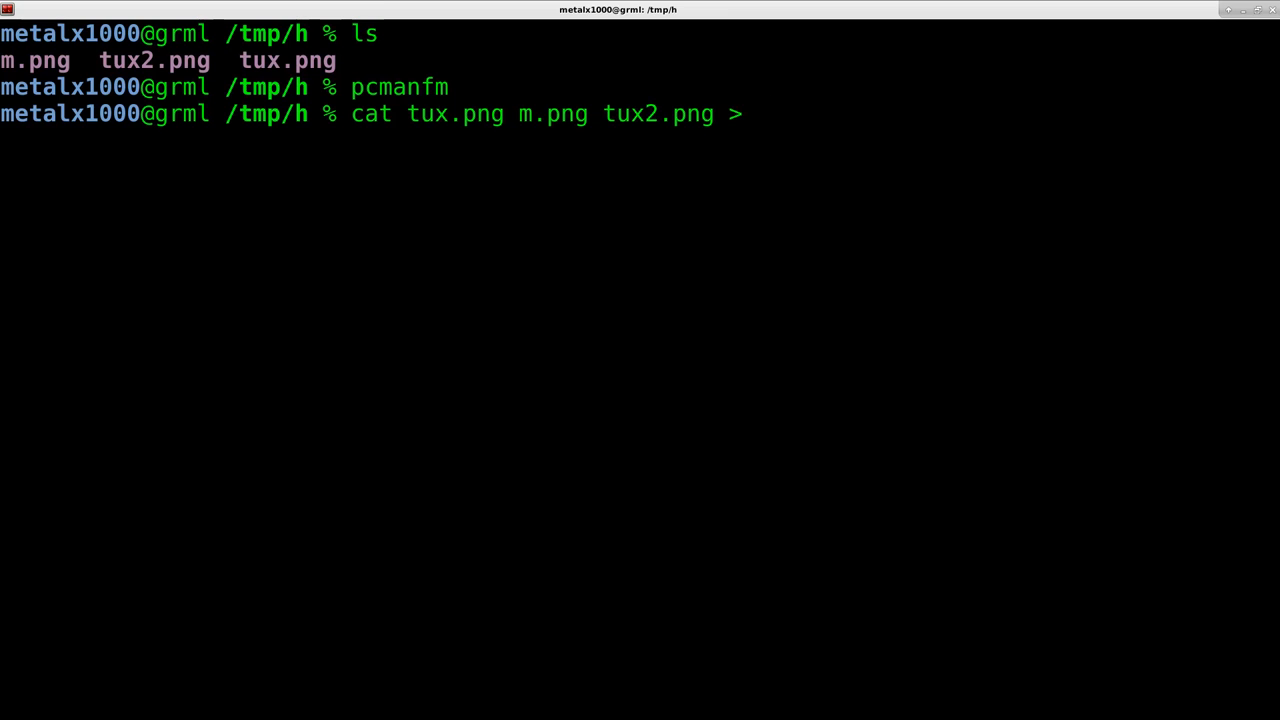
text(msg.png)
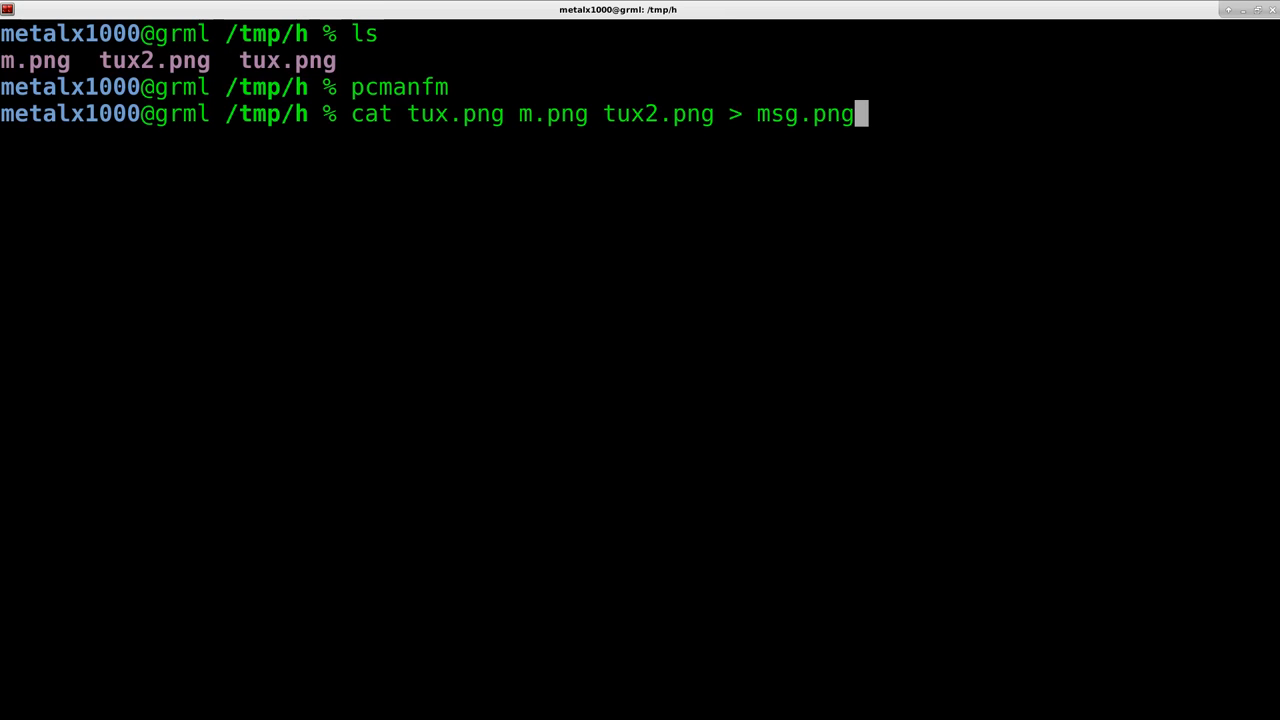
key(Return)
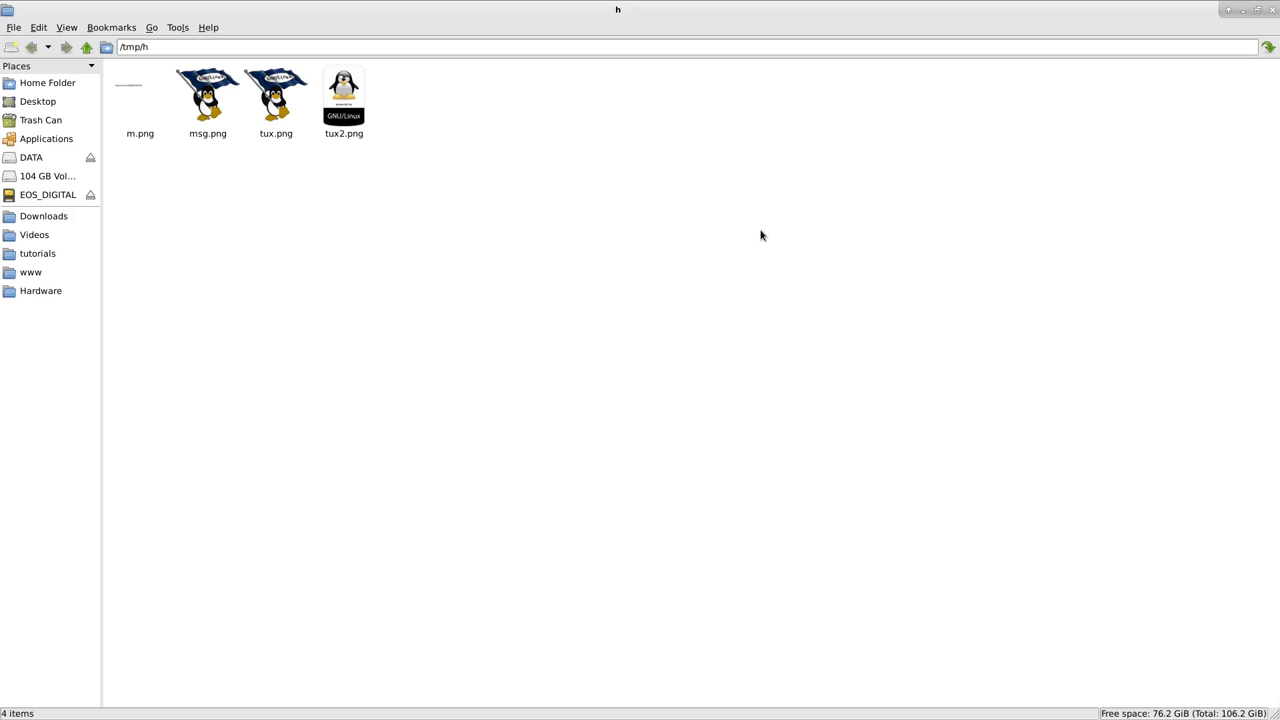
mouse_move(143, 147)
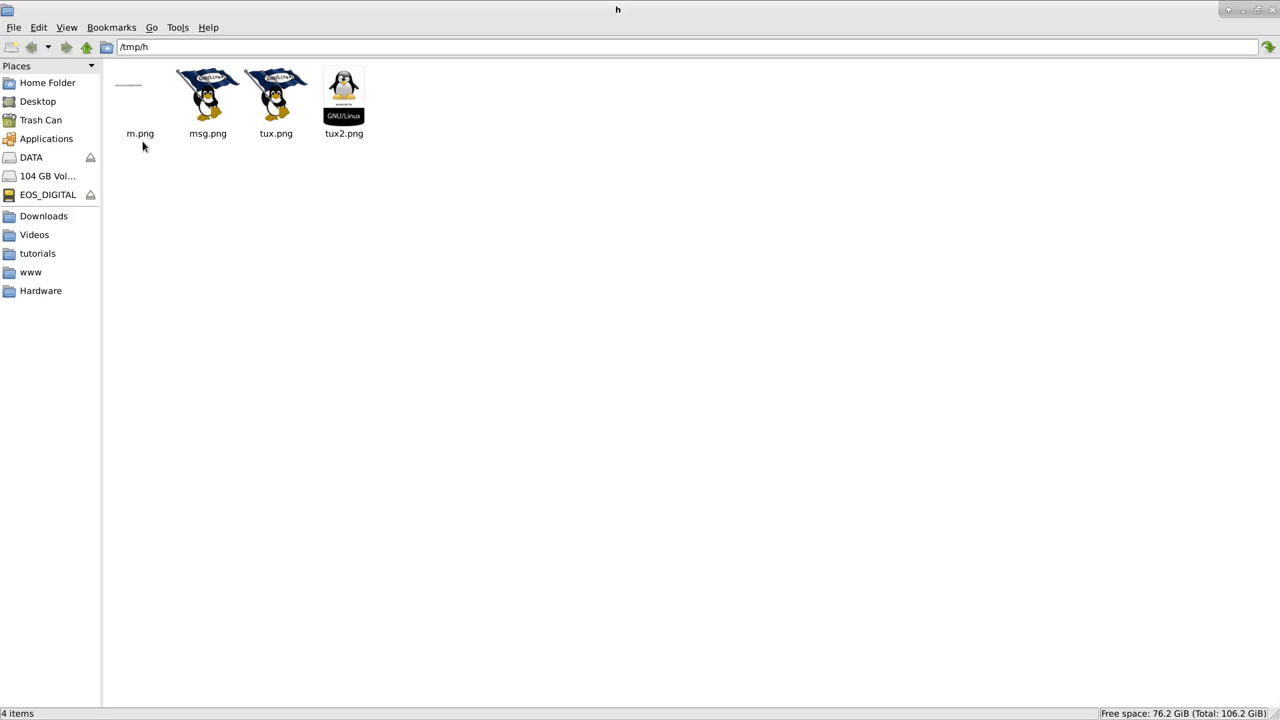
Step: Compare msg.png's size against tux.png, then view msg.png, which shows only Tux
click(207, 100)
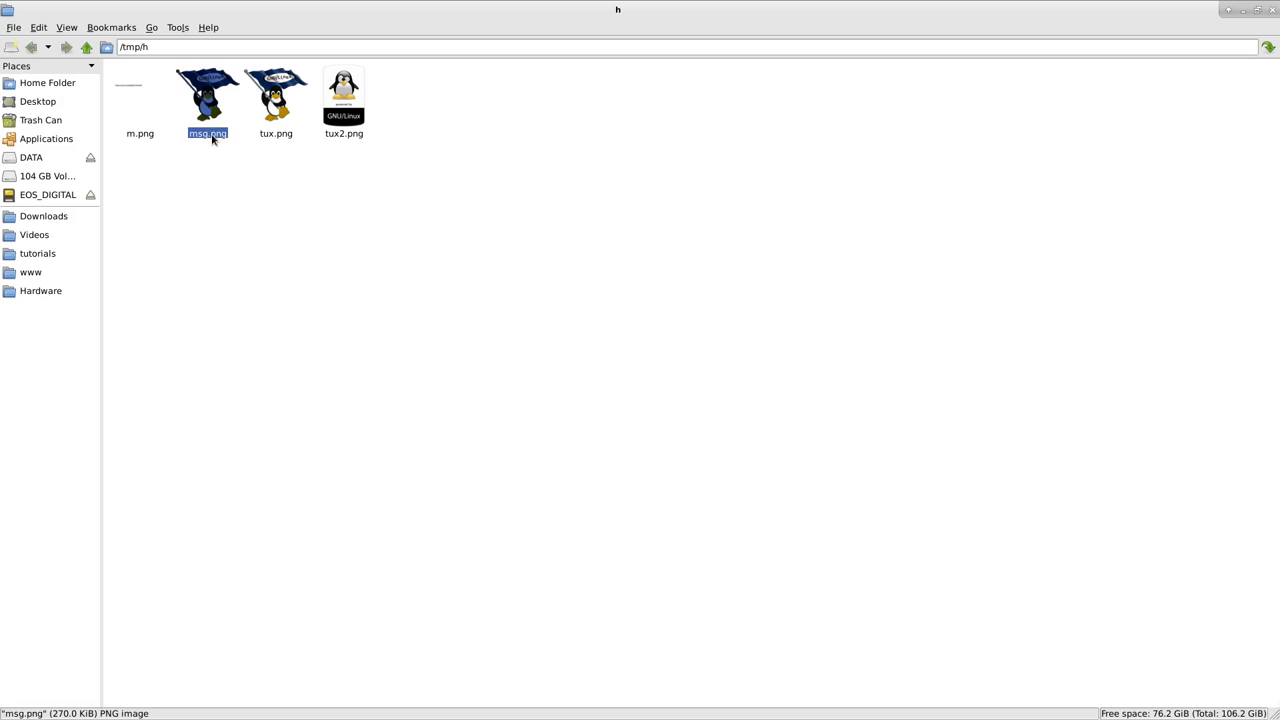
click(275, 100)
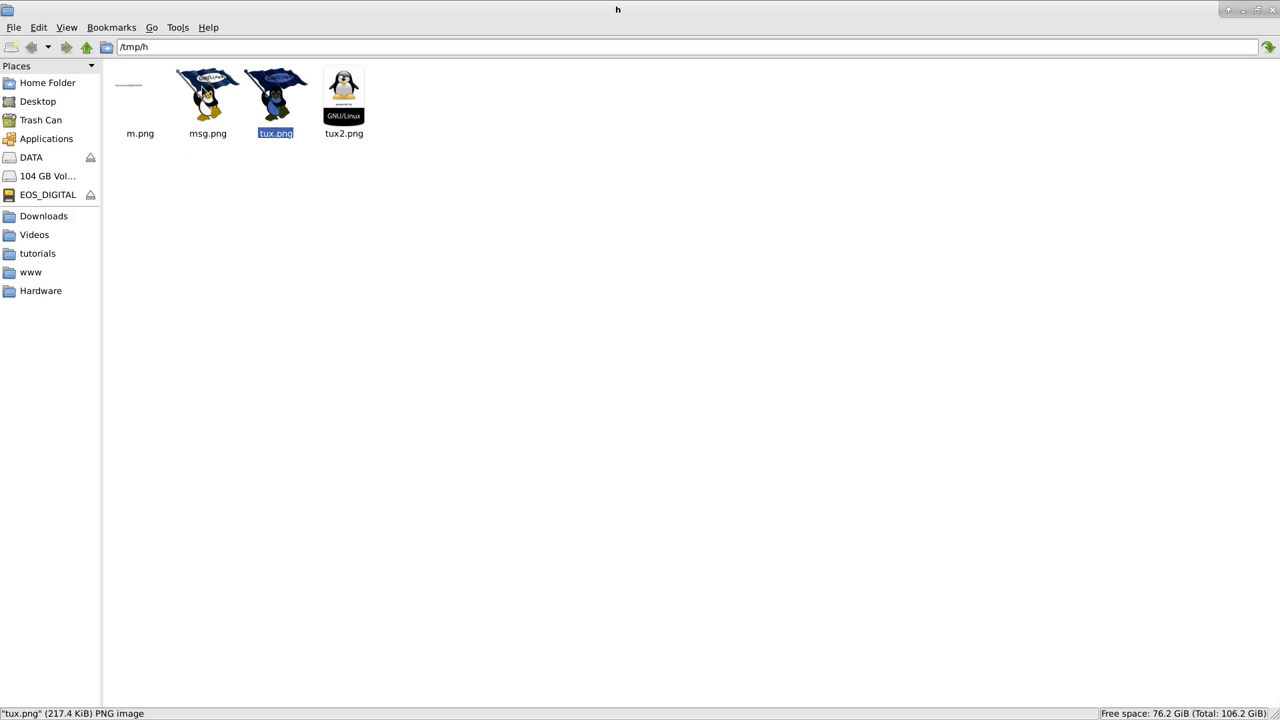
double_click(207, 90)
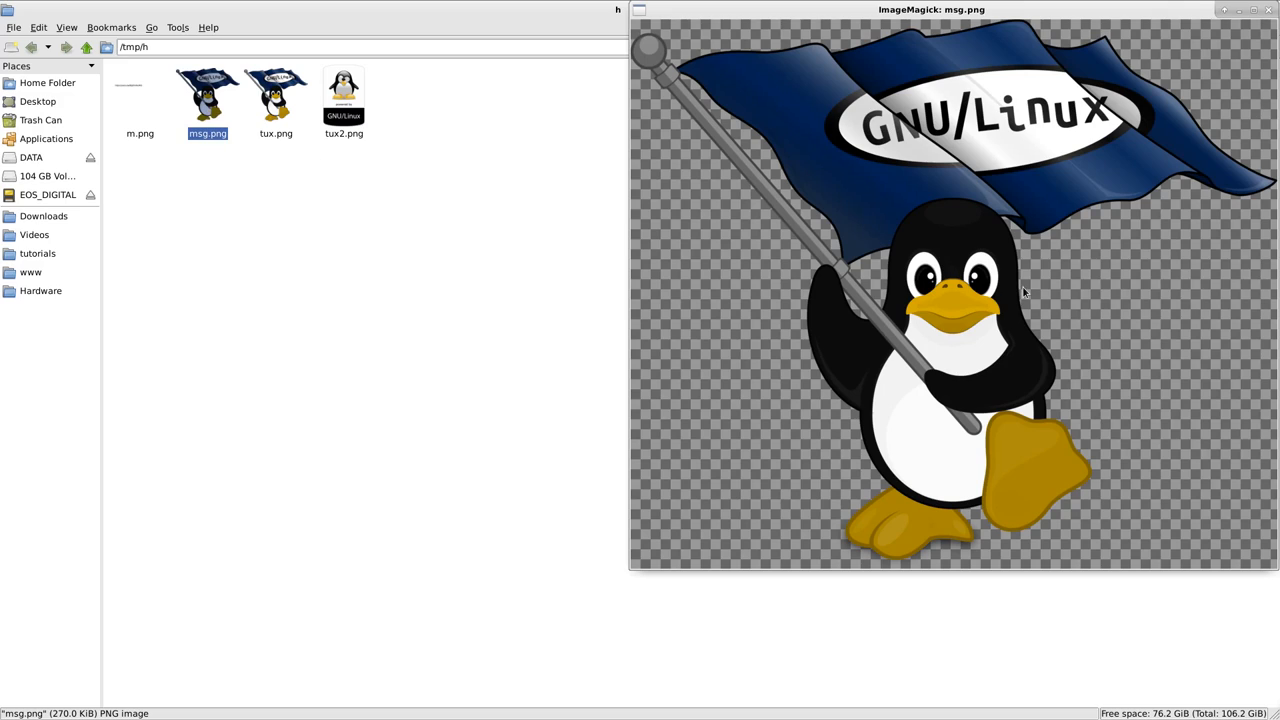
mouse_move(1265, 31)
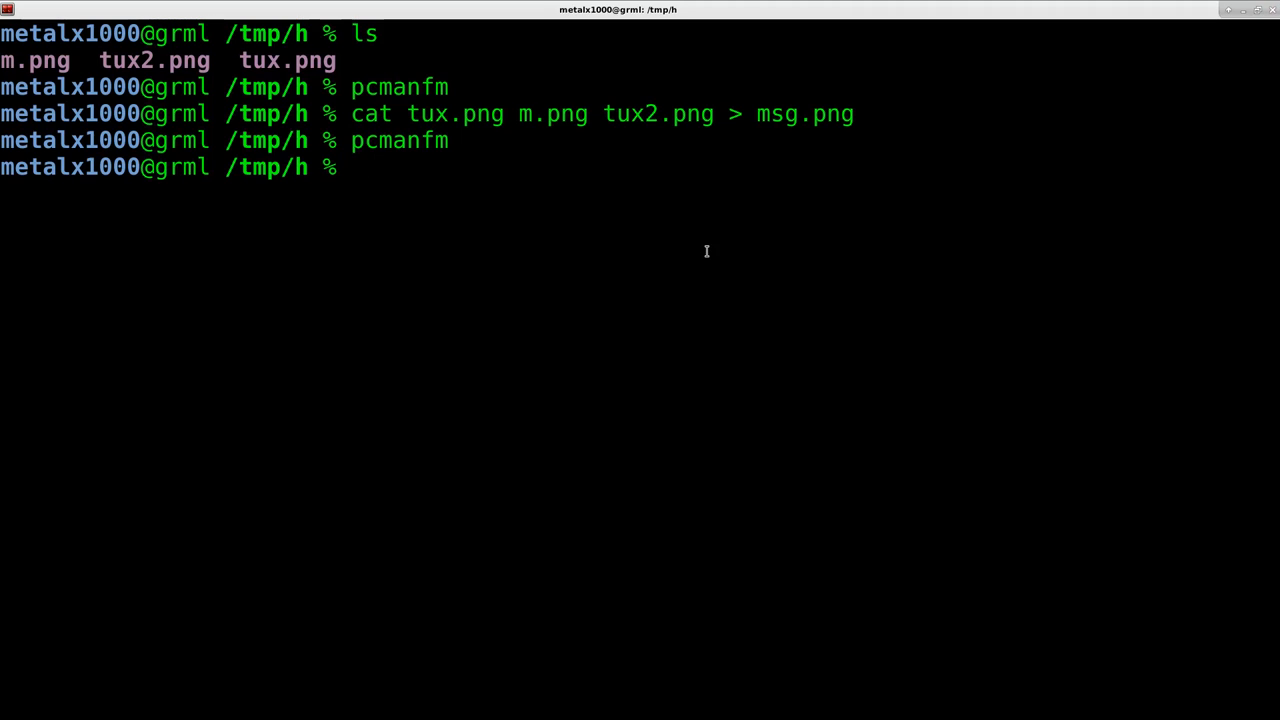
Step: Confirm msg.png is a 970 x 824 PNG with file, then open it in hexedit
text(file)
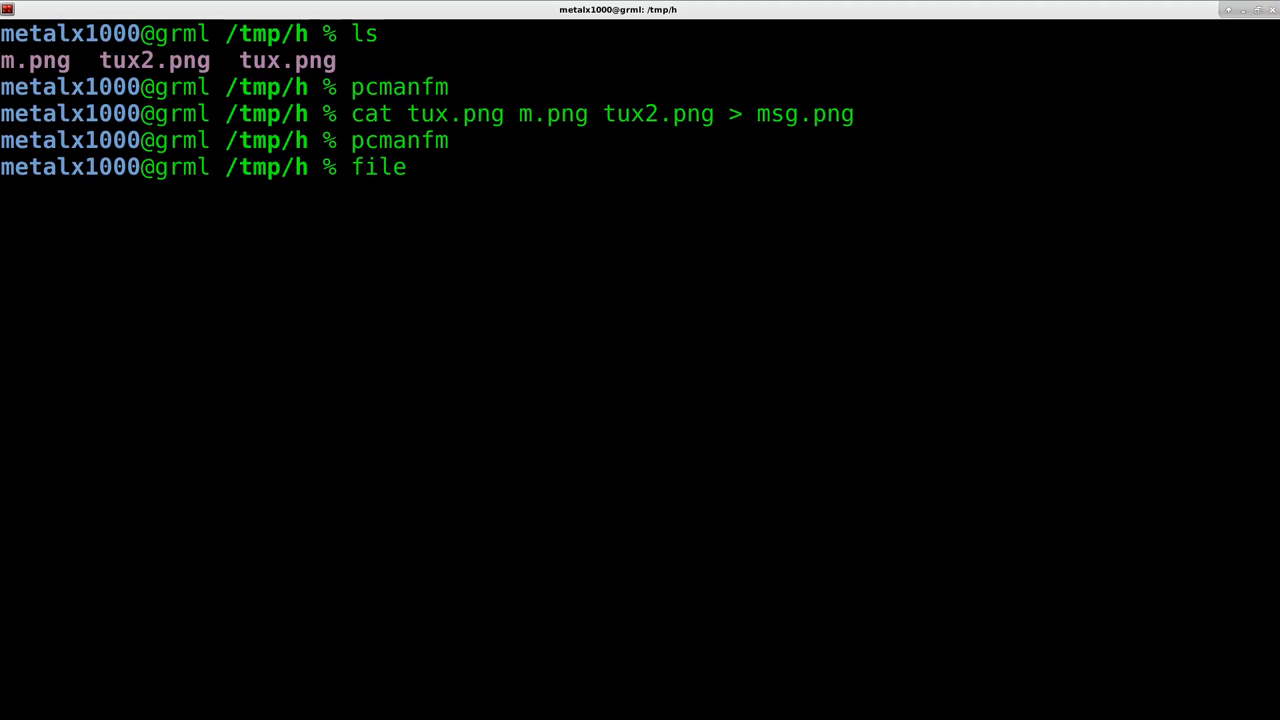
text(msg.png)
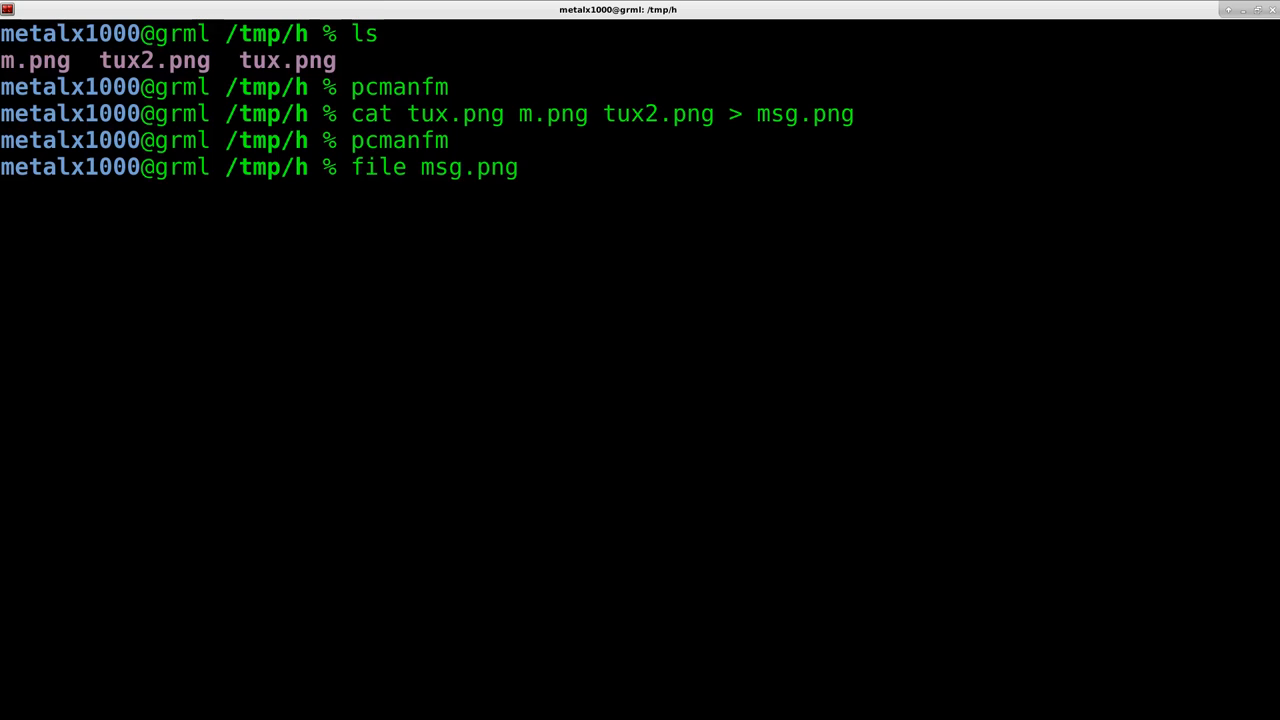
key(Return)
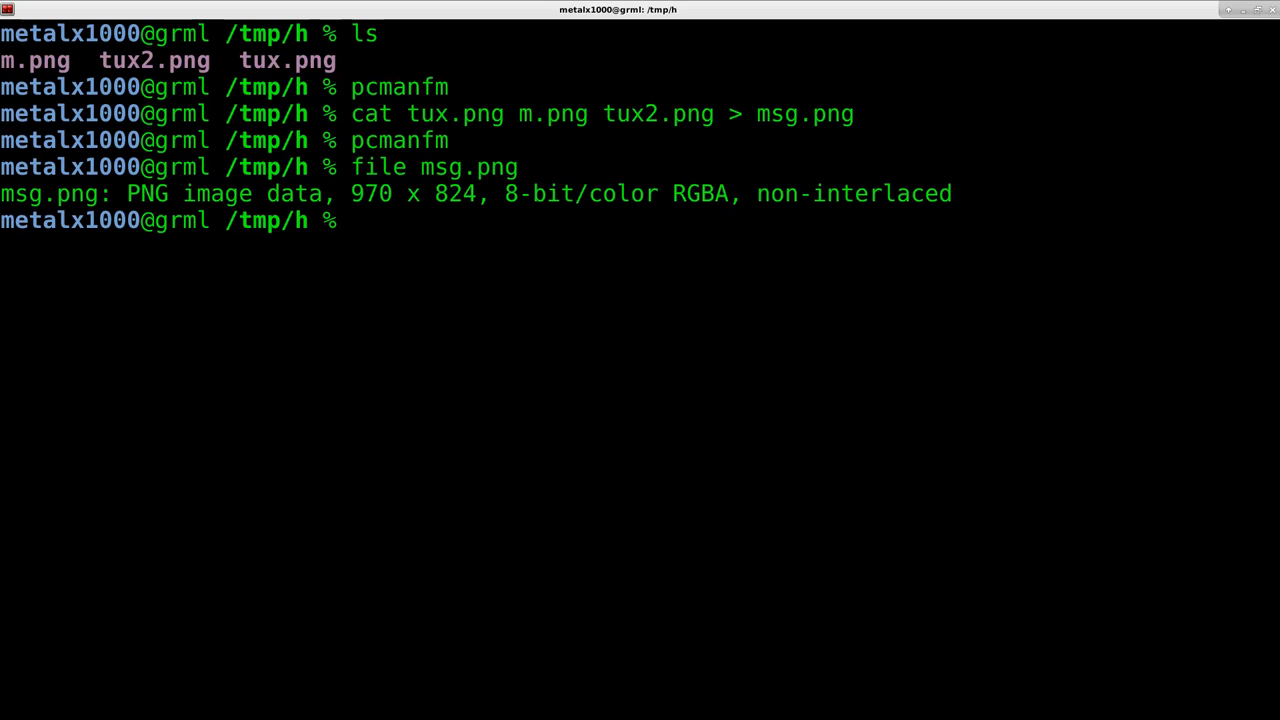
text(hed)
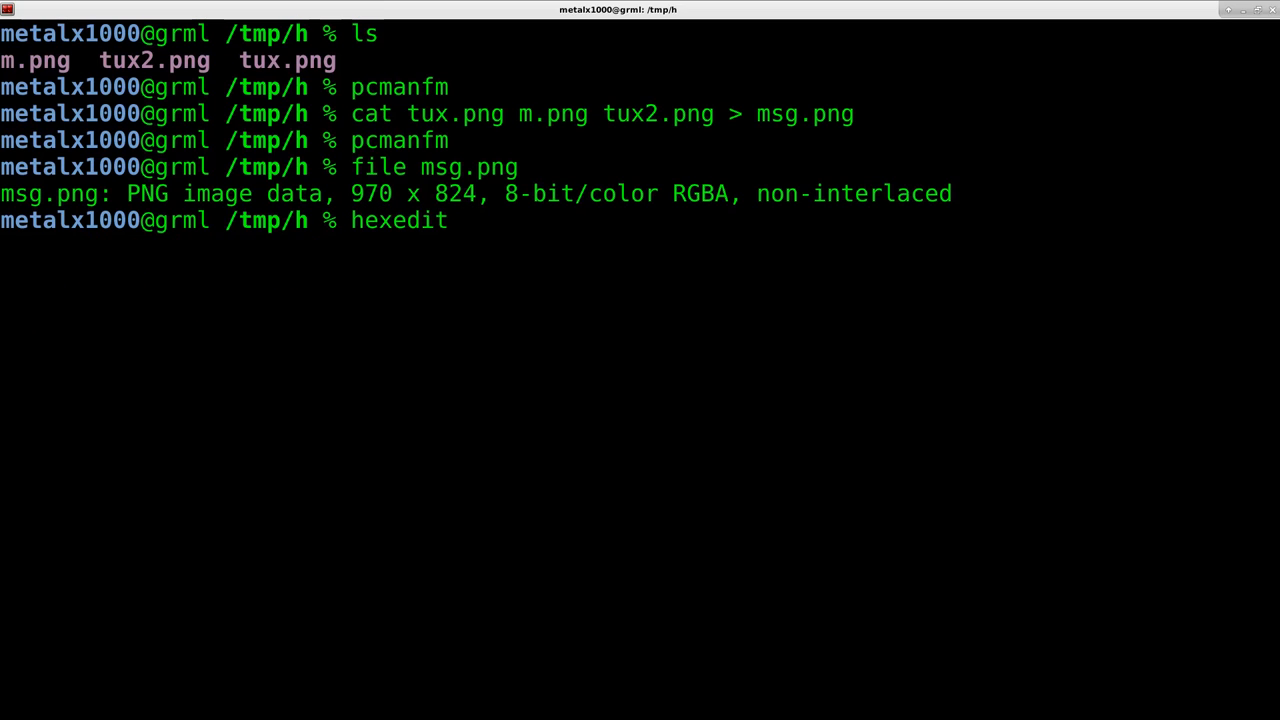
key(Return)
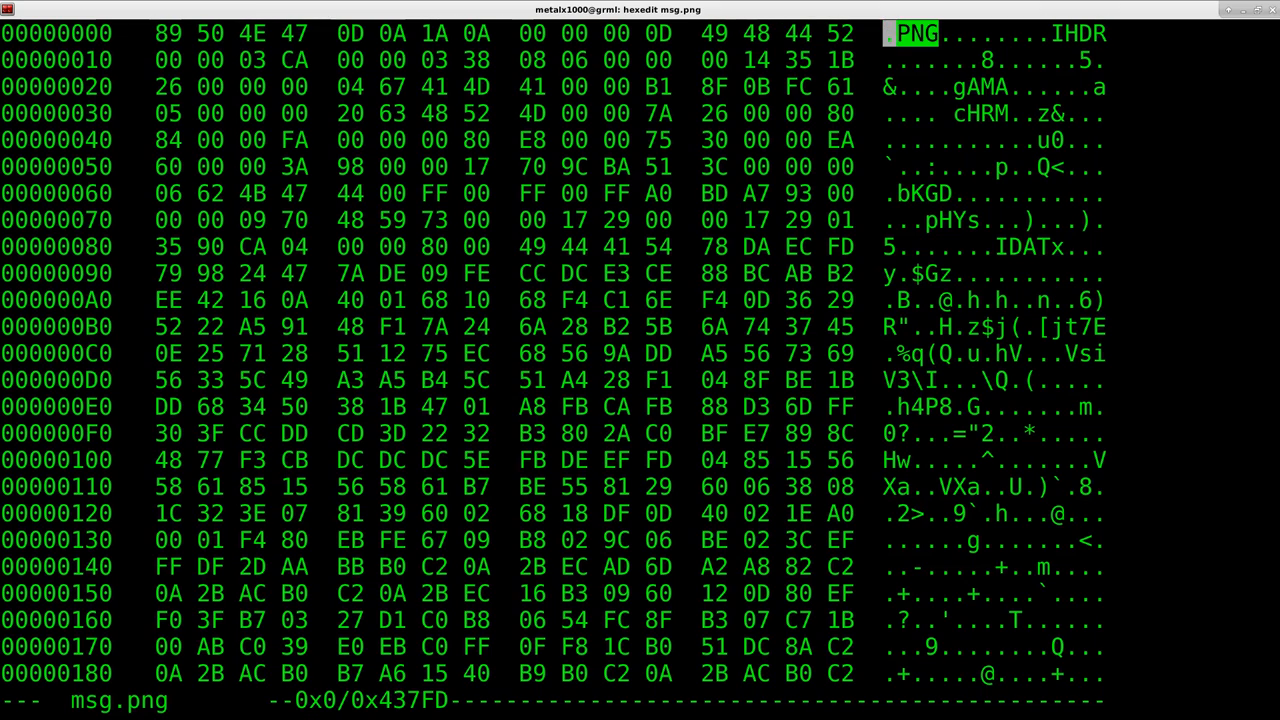
Step: Page through msg.png to offset 0x365AB, where IEND precedes a second PNG header
key(Right)
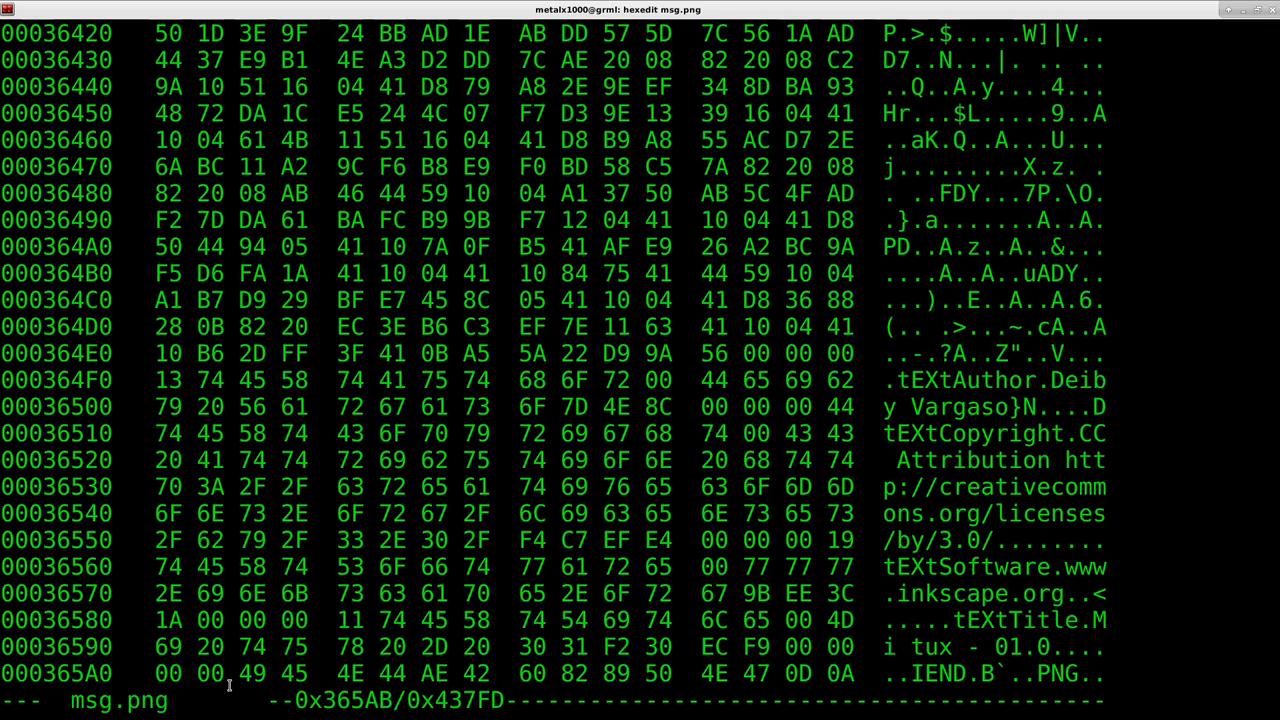
scroll(down, 3)
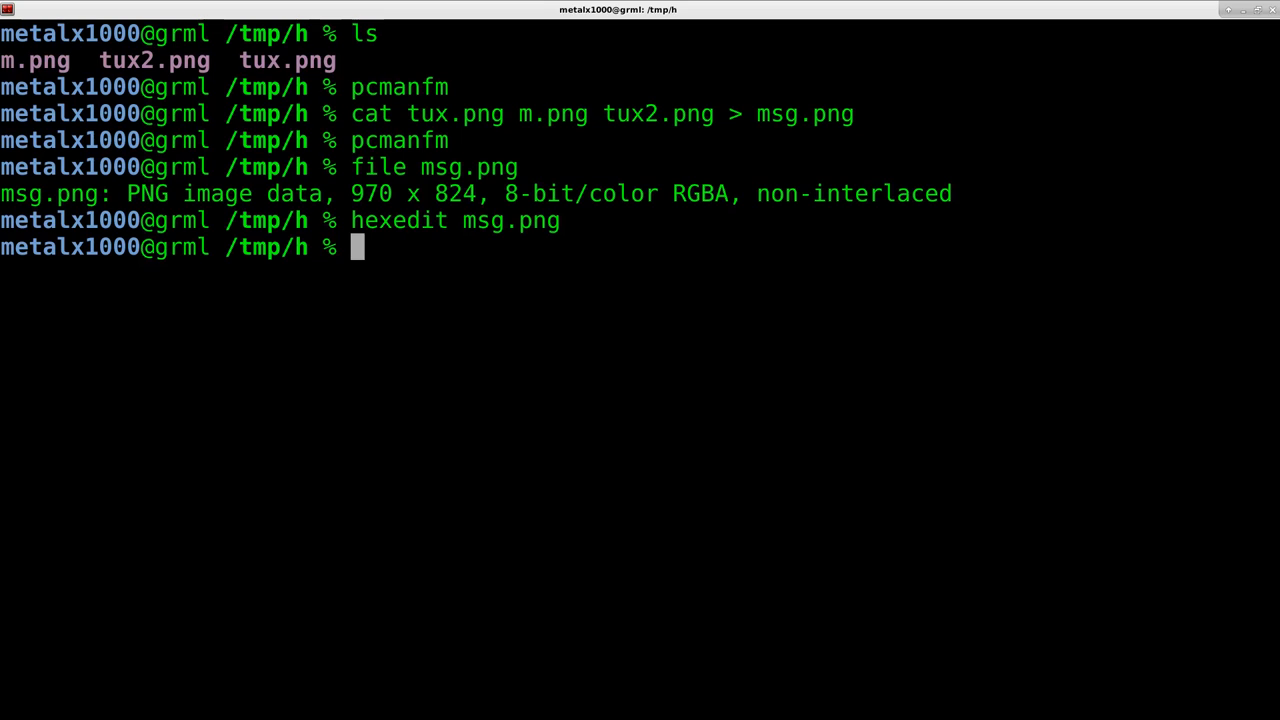
Step: Run binwalk on msg.png, revealing PNGs at offsets 0, 222634 and 228080
text(b)
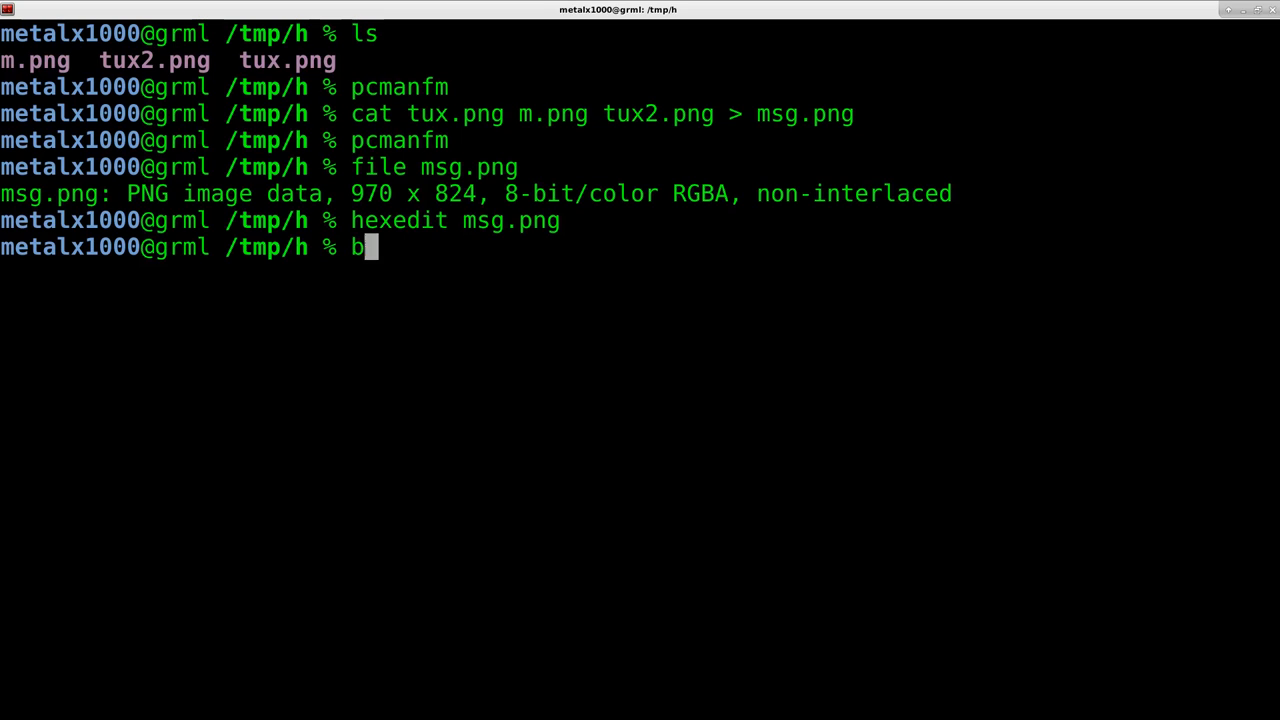
text(inwalk msg.png)
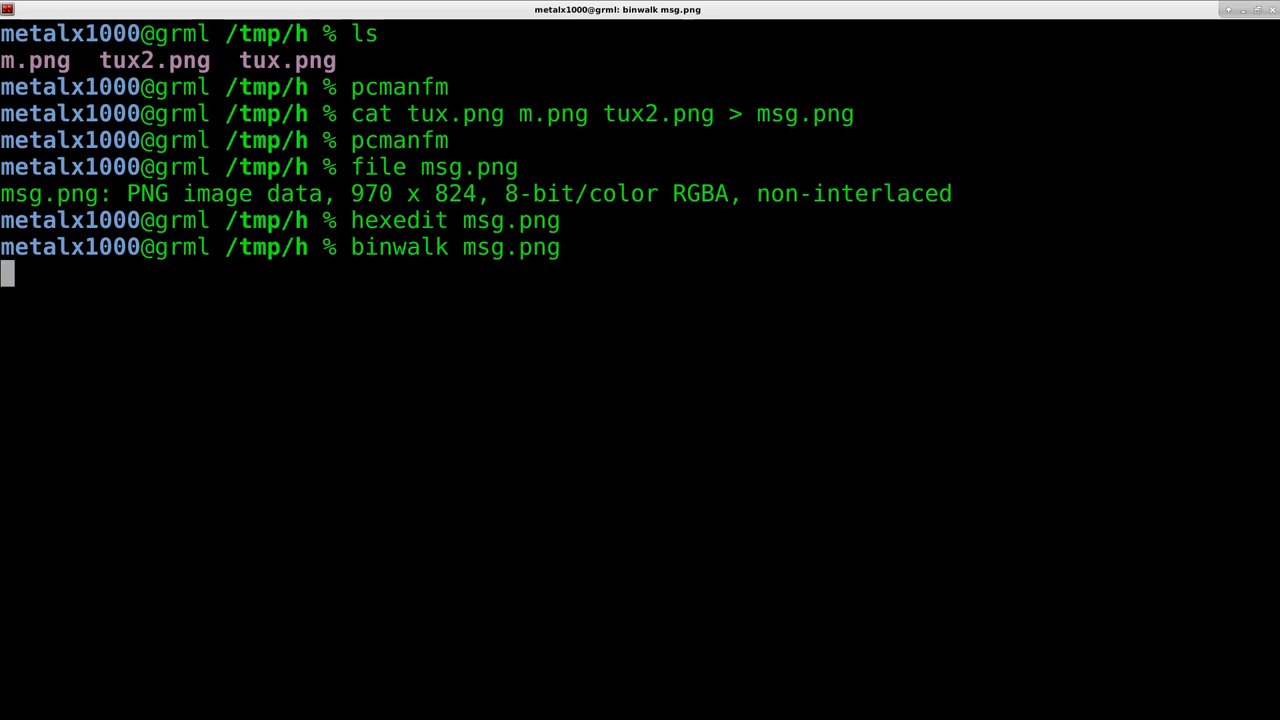
key(Return)
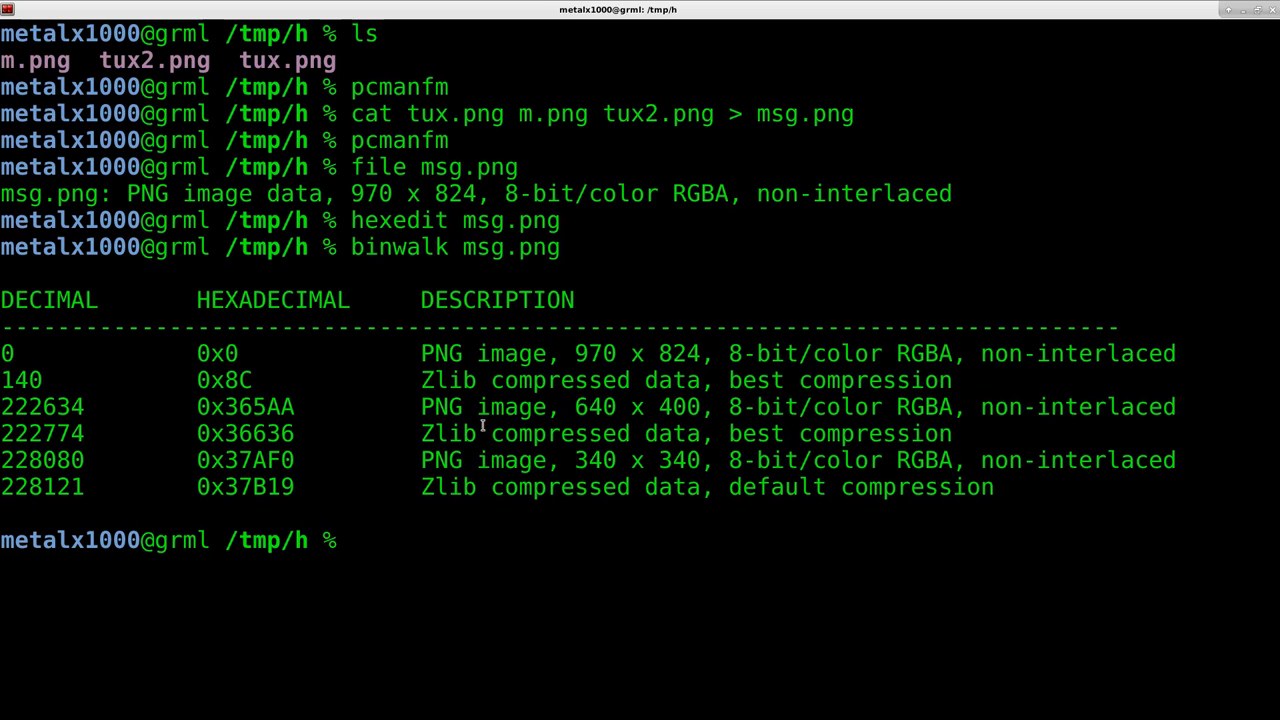
double_click(483, 353)
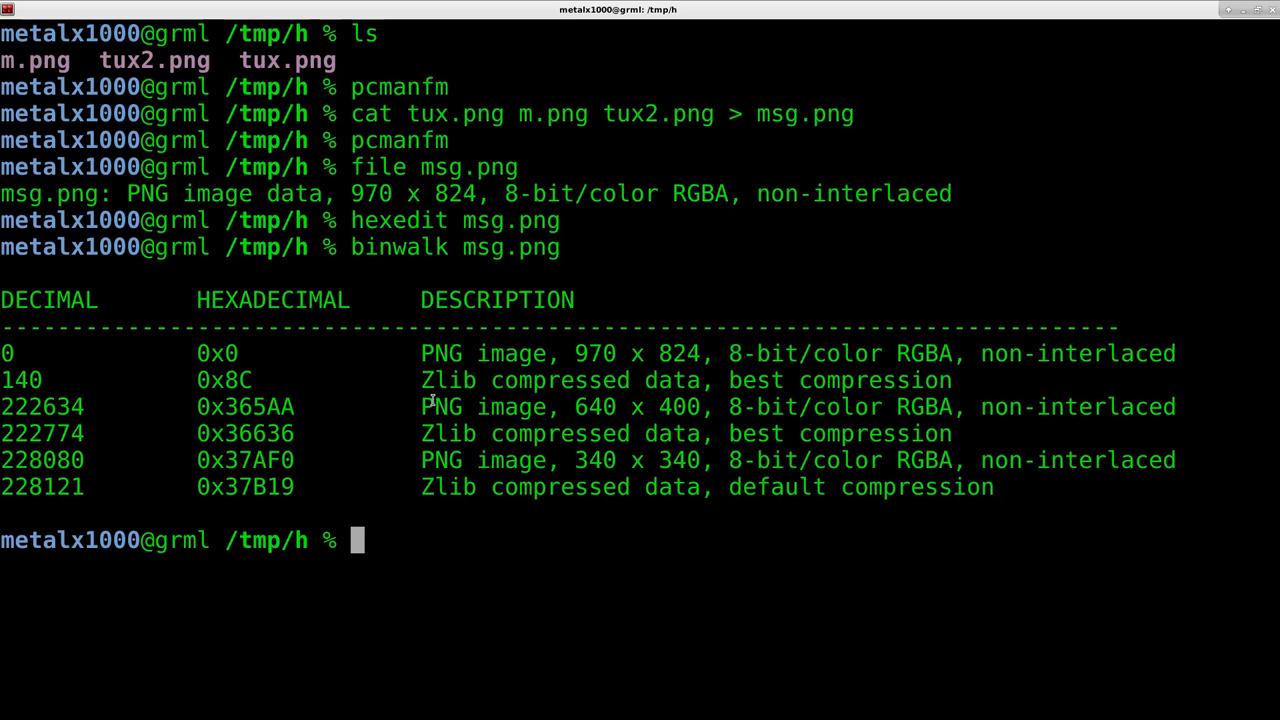
double_click(442, 353)
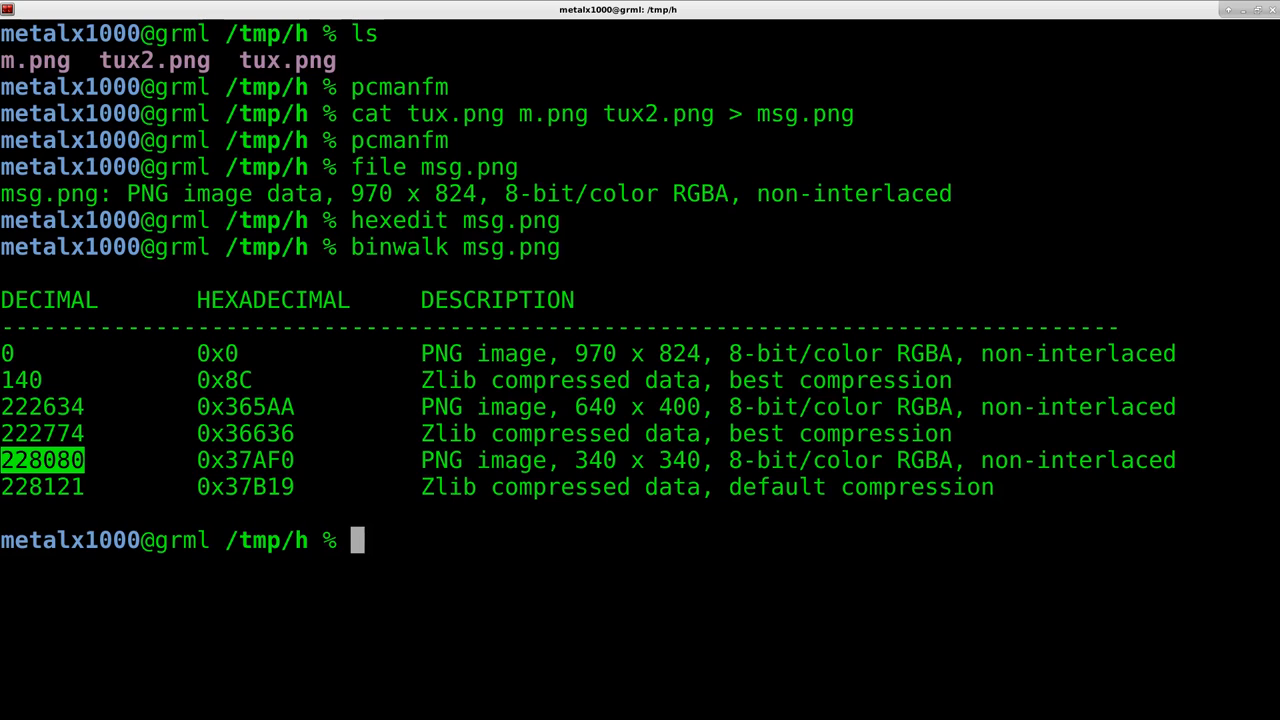
key(ctrl+r)
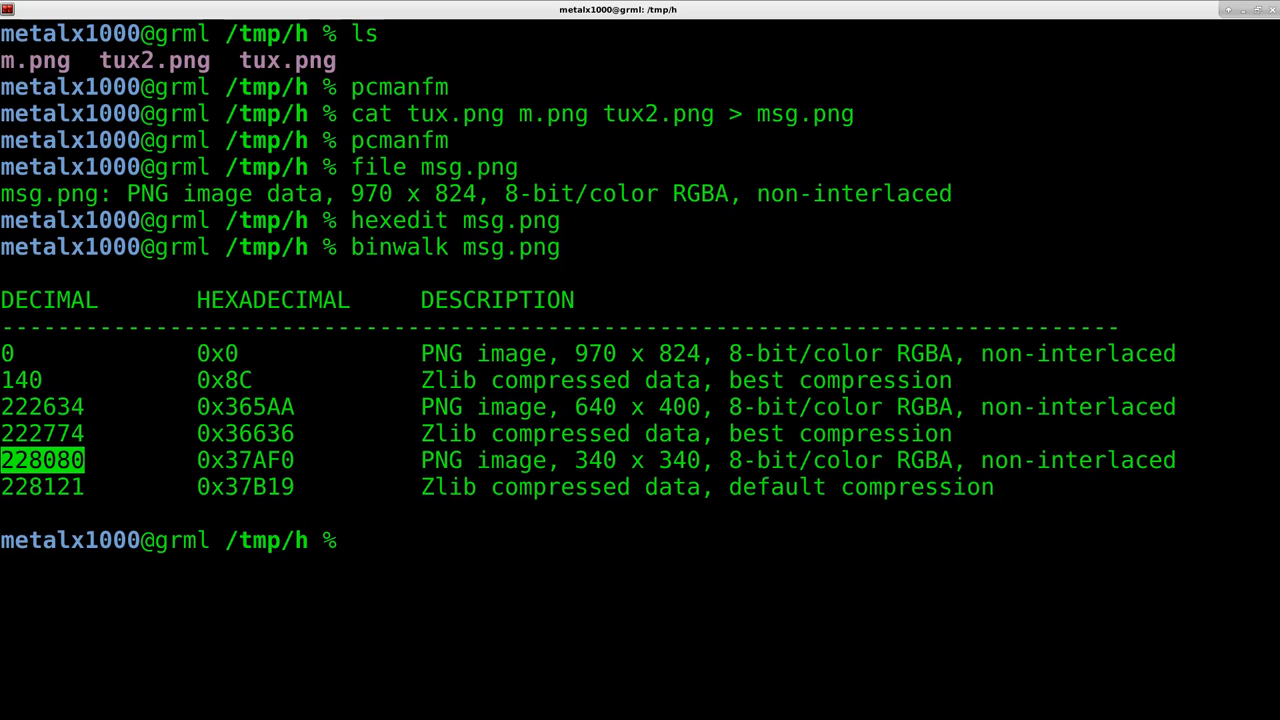
Step: Switch to the Pastebin 'Binwalk notes' paste showing the extraction command
text(binwalk)
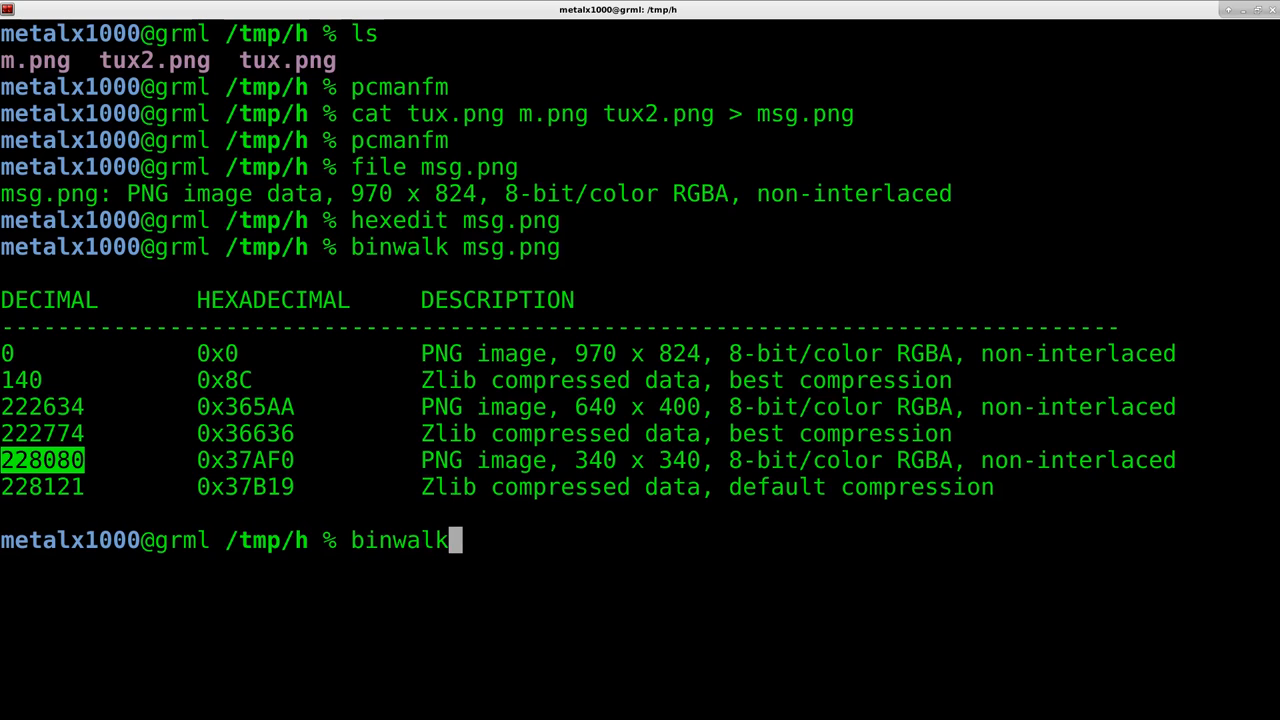
click(1095, 9)
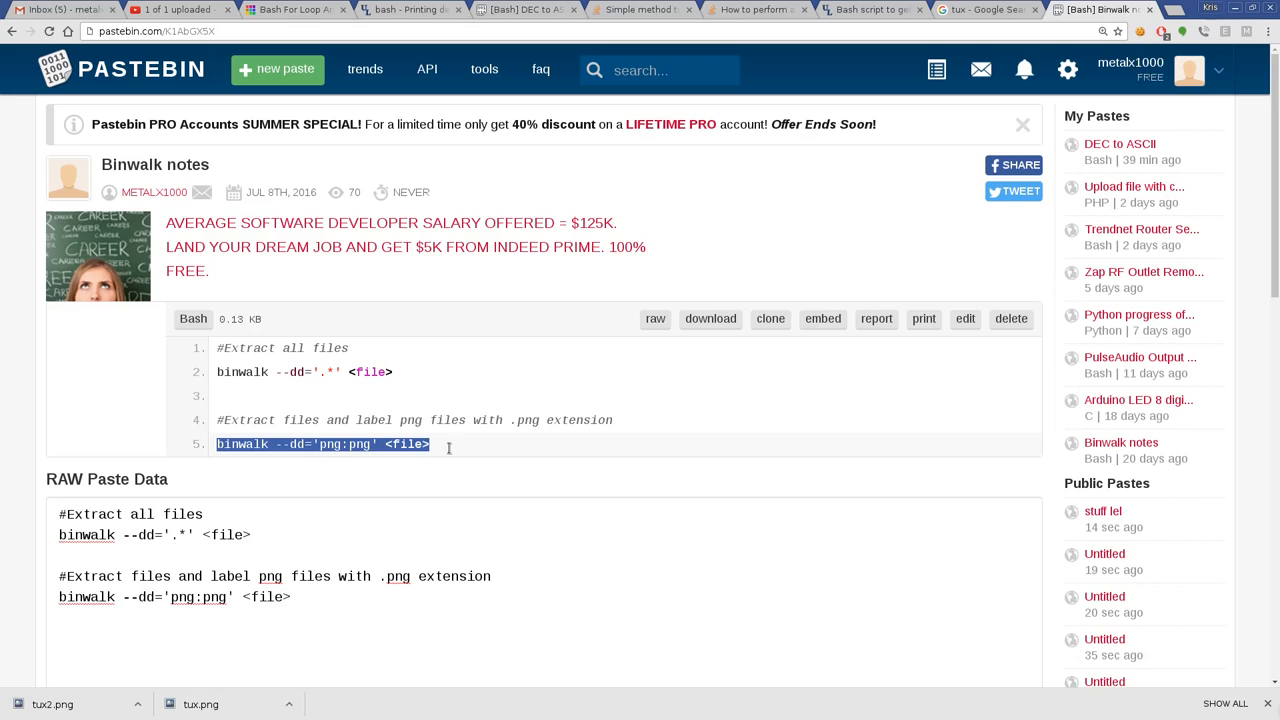
mouse_move(448, 467)
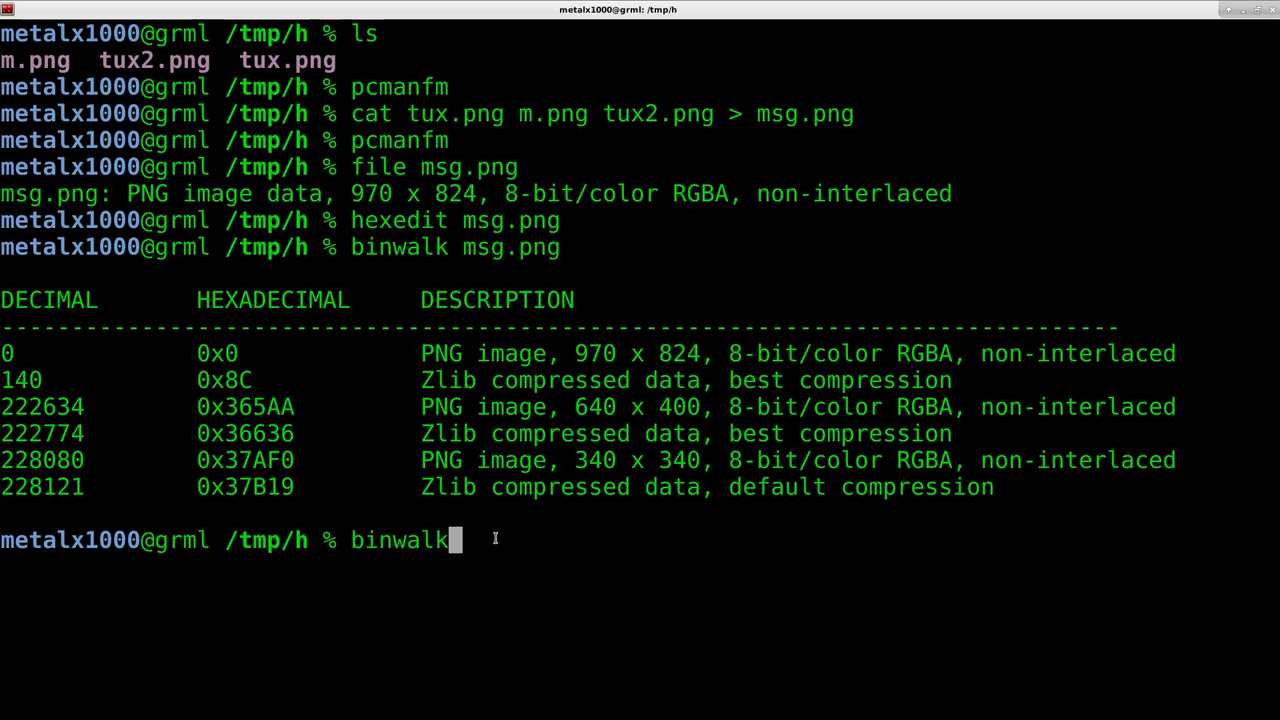
mouse_move(468, 454)
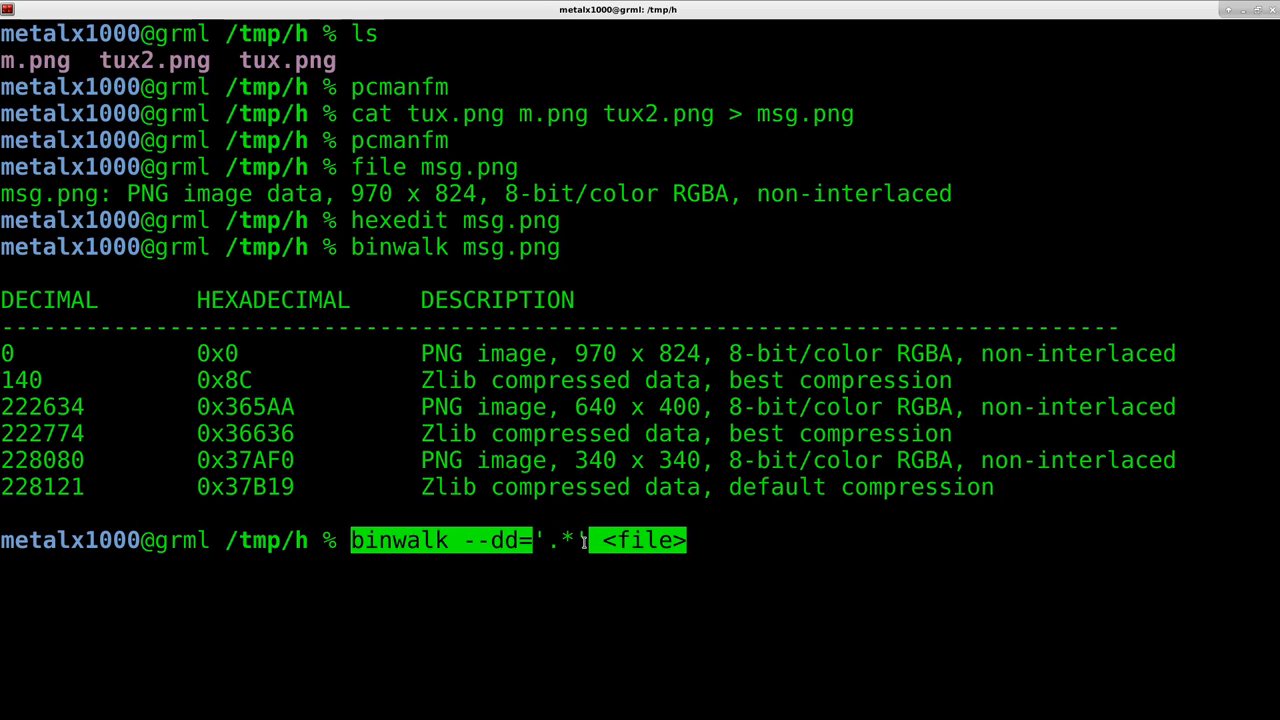
Step: Run binwalk --dd='.*' msg.png to carve out every embedded file
text(')
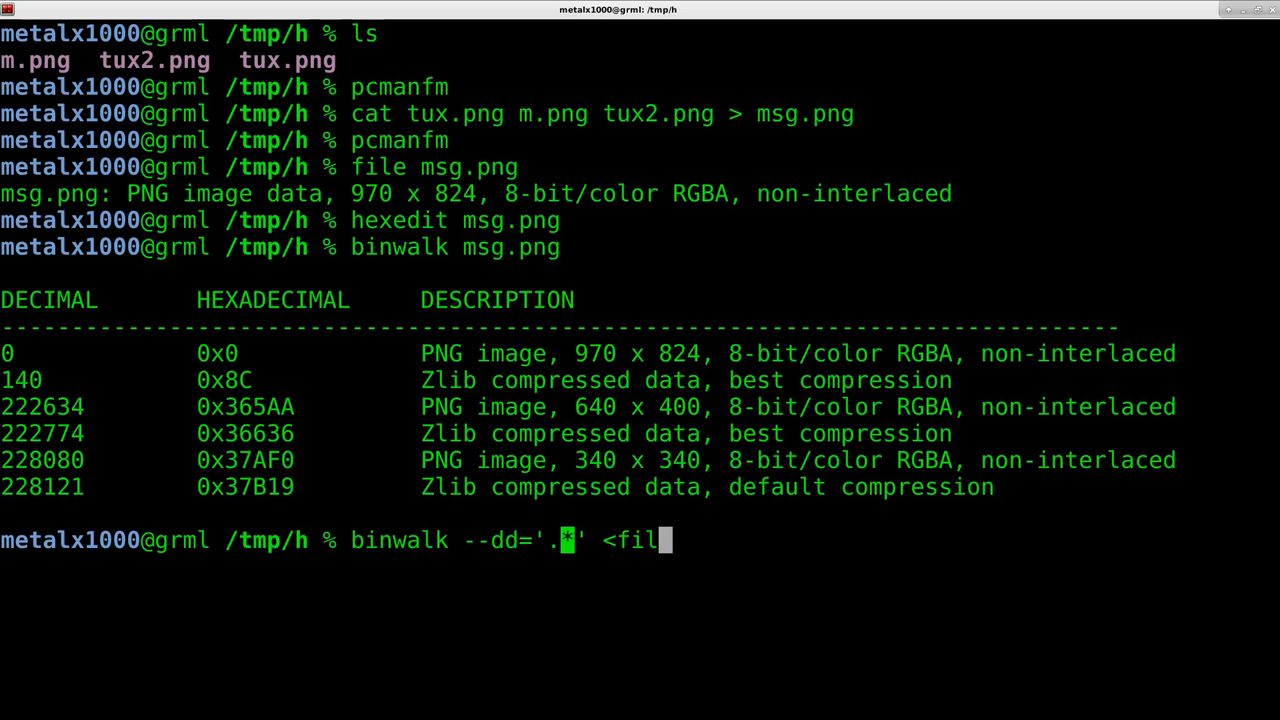
text(msg.png)
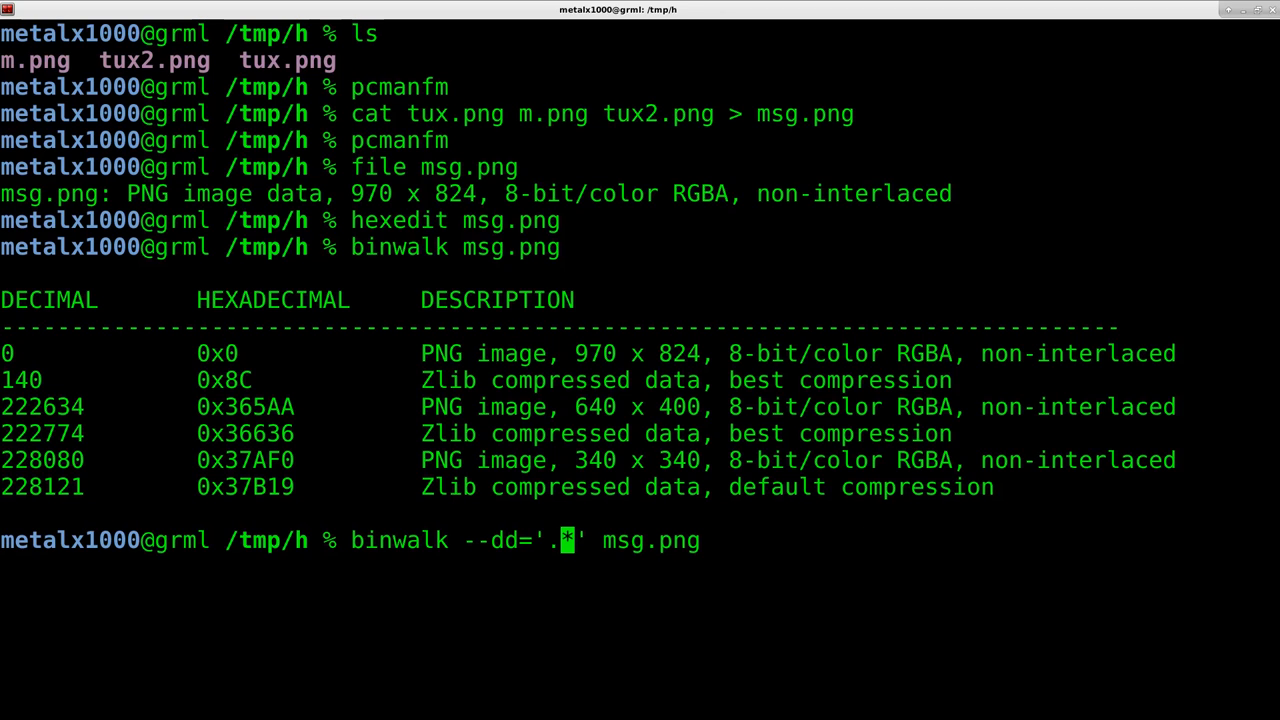
key(Return)
text(ls)
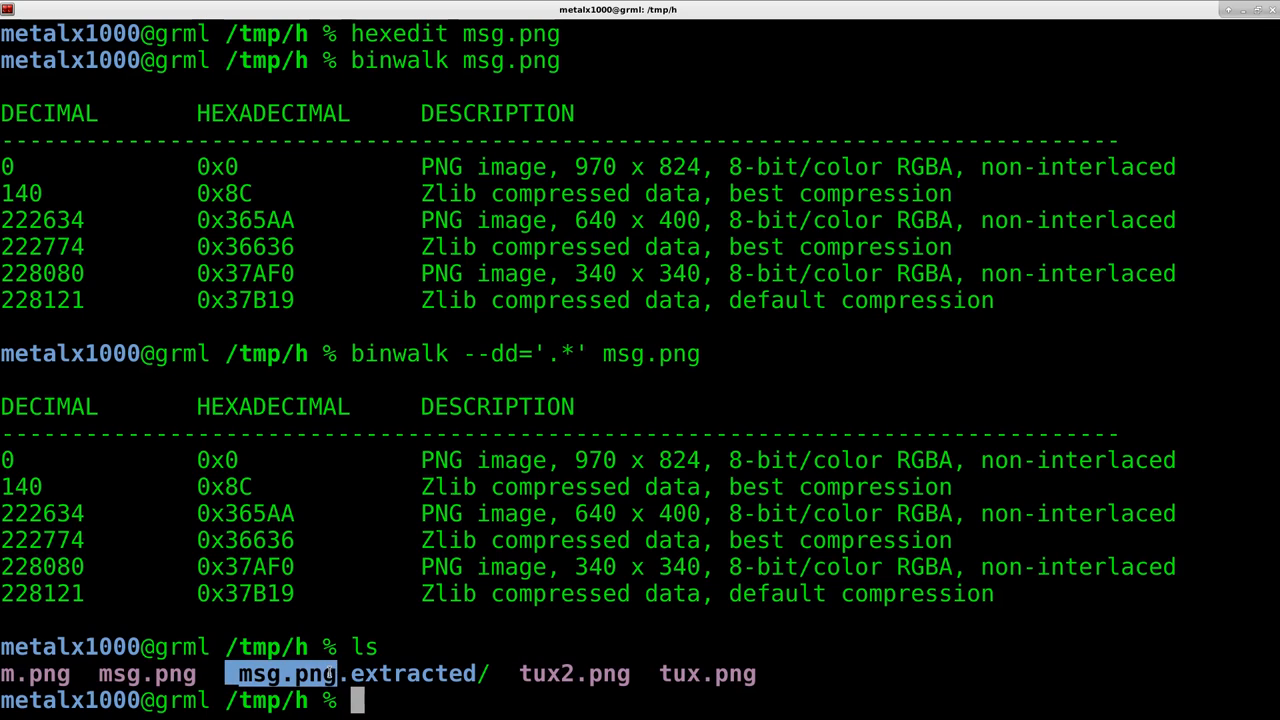
Step: Enter _msg.png.extracted, identify three PNGs and three zlib blocks with file *, launch pcmanfm
text(c)
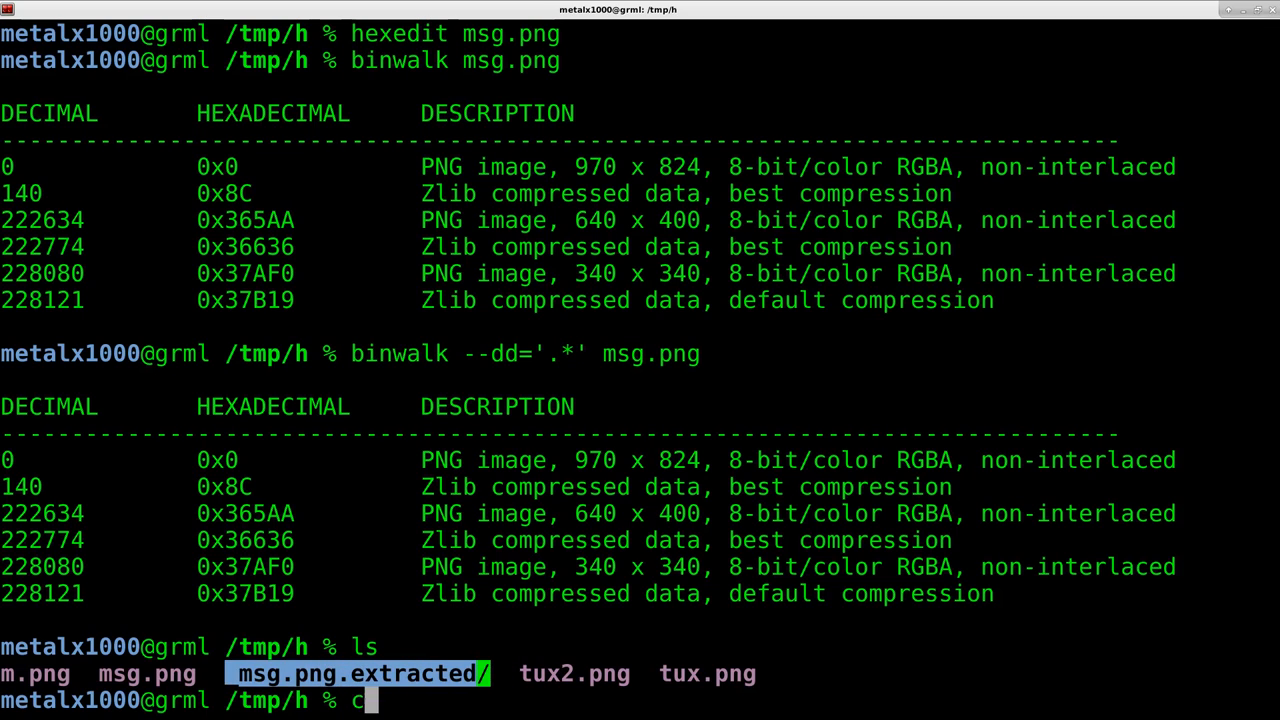
text(d _msg.png.extracted/)
text(ls)
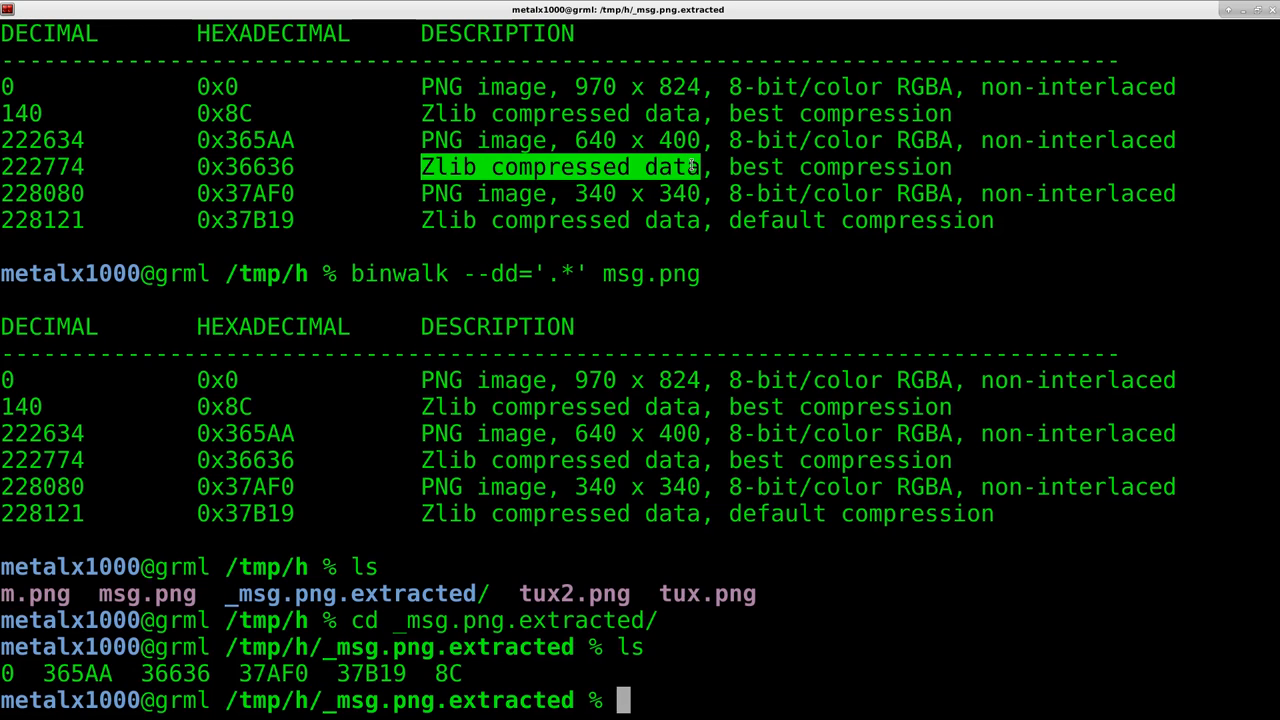
text(file)
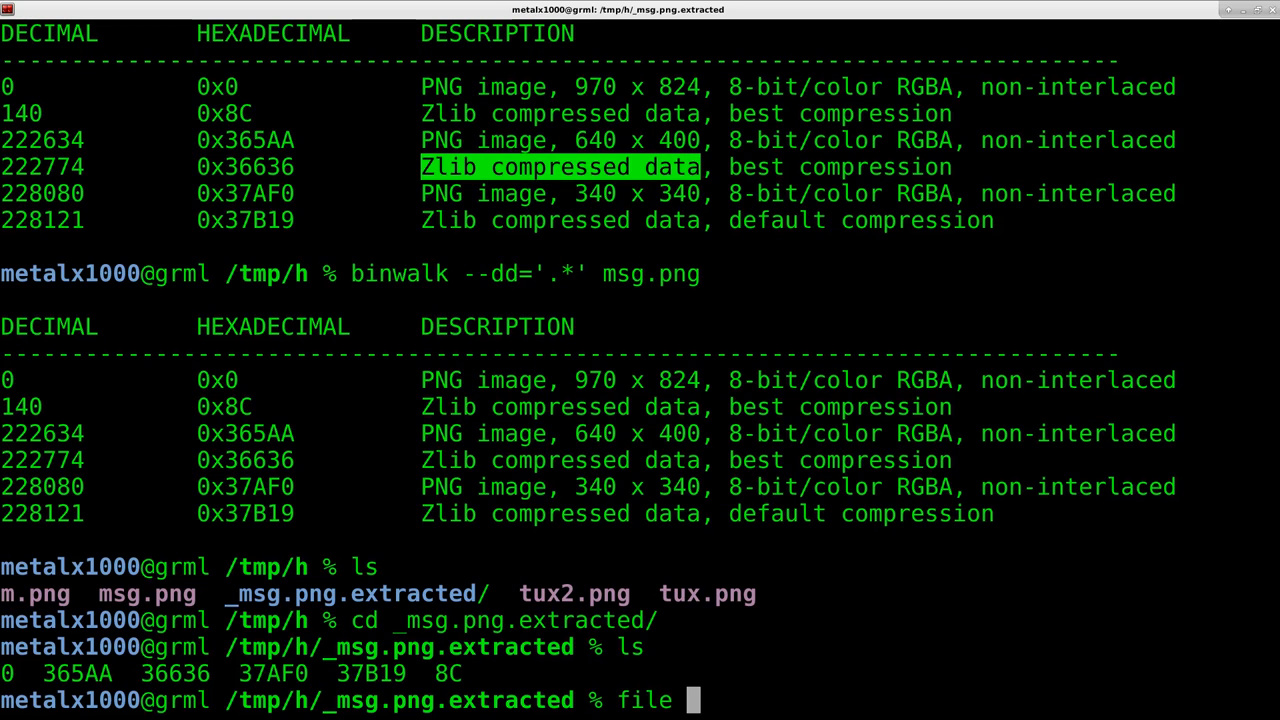
text(*)
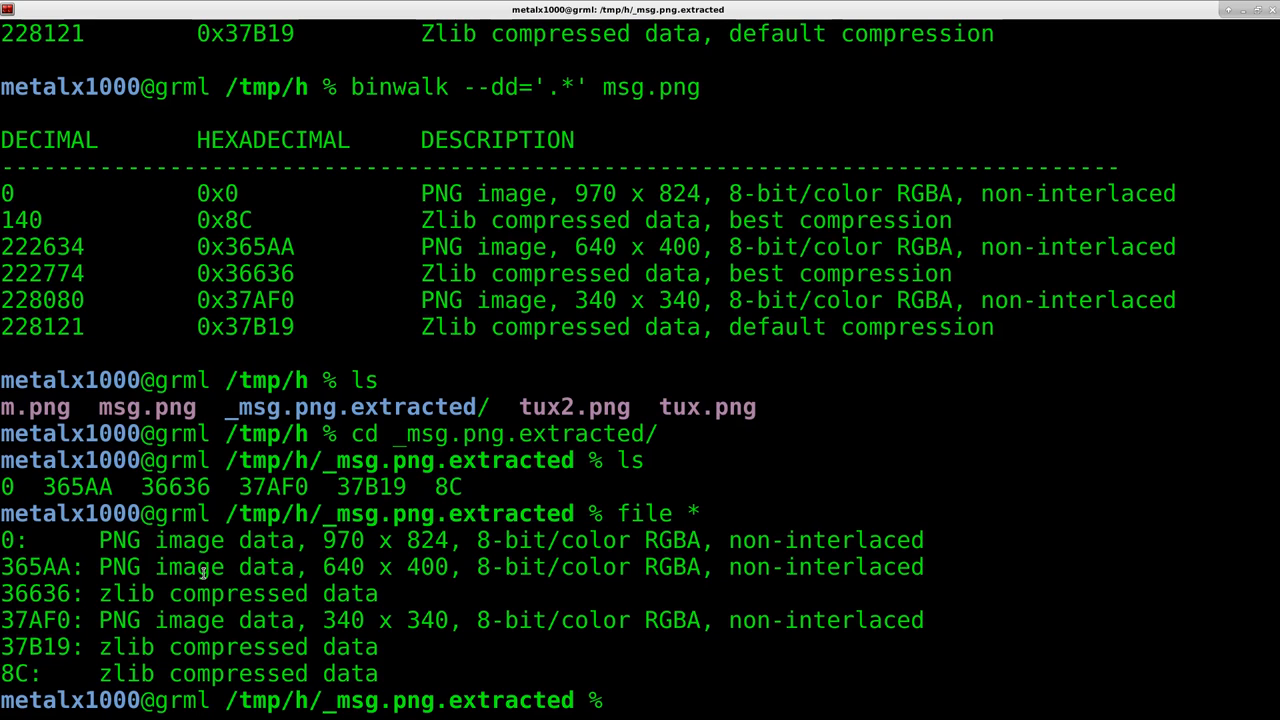
text(pcm)
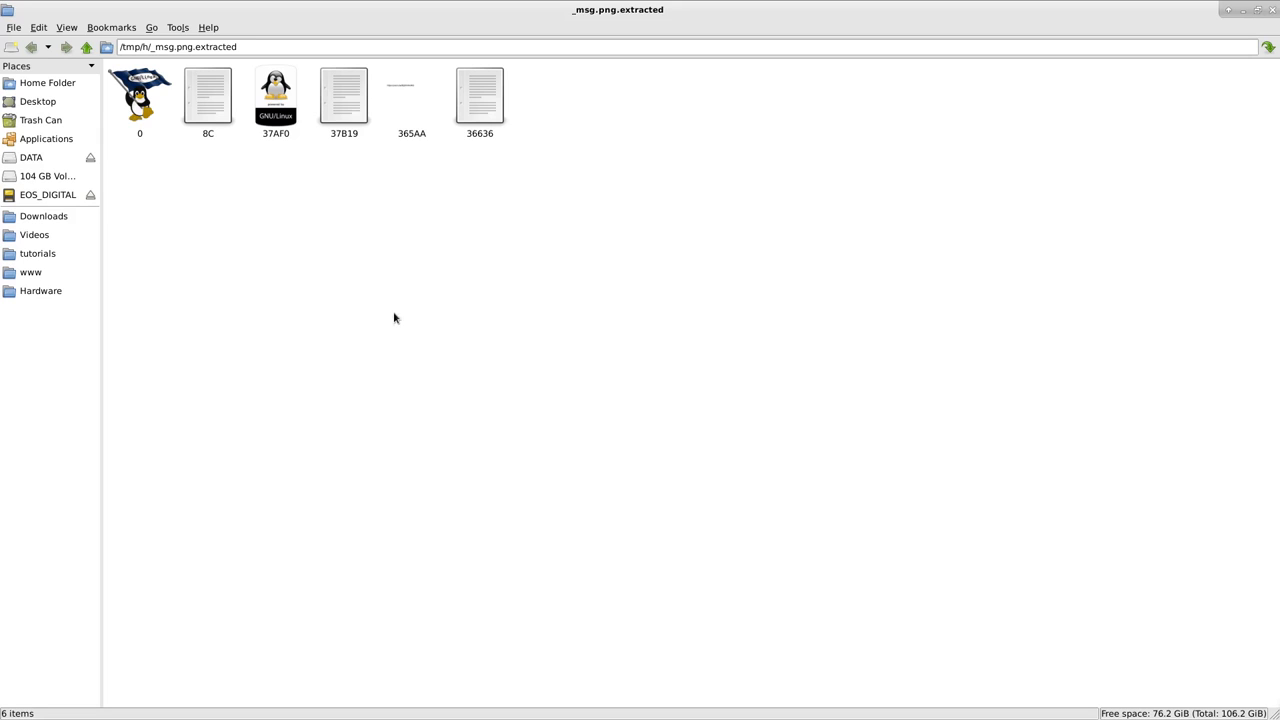
Step: Delete zlib files 8C, 37B19 and 36636, then open image 0
click(207, 95)
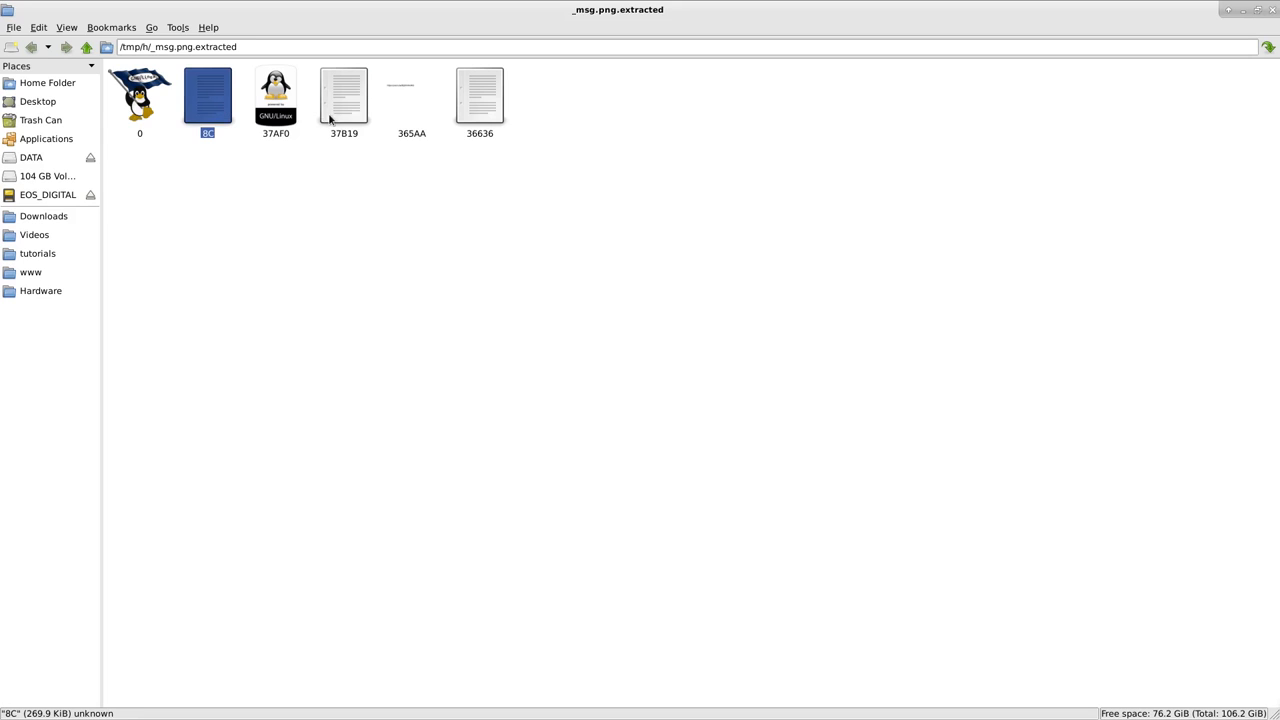
click(479, 95)
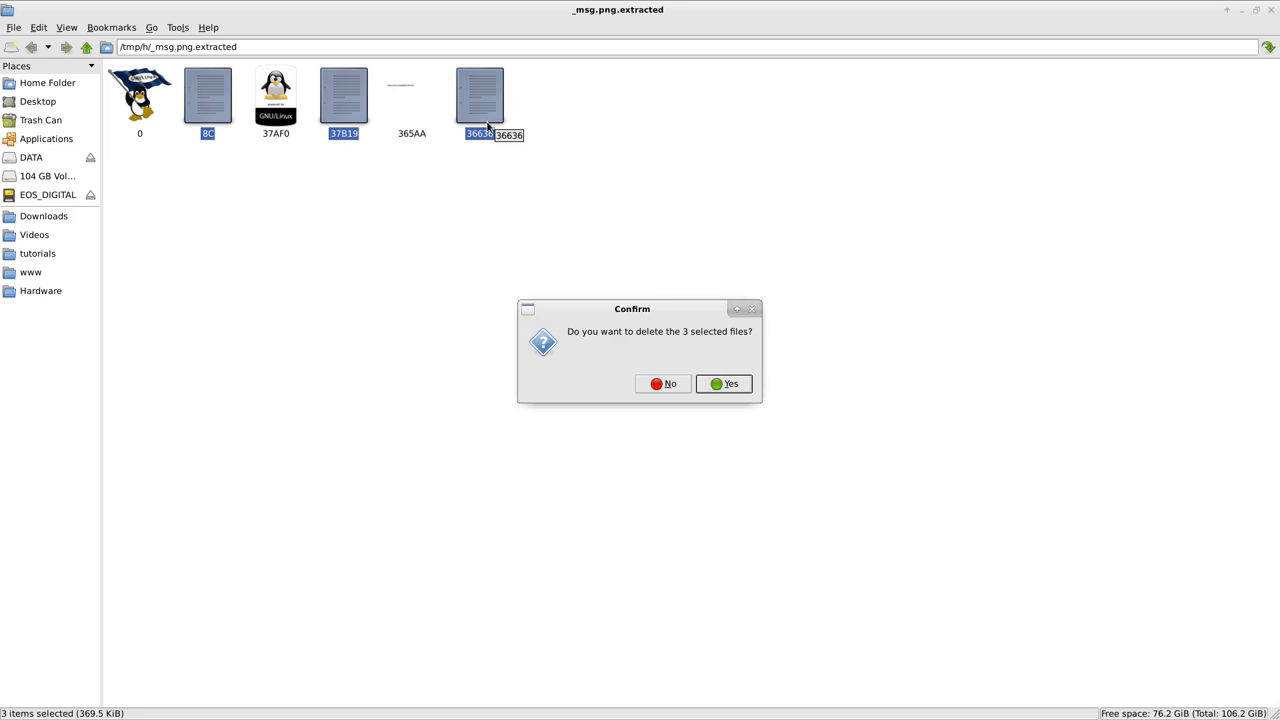
click(723, 383)
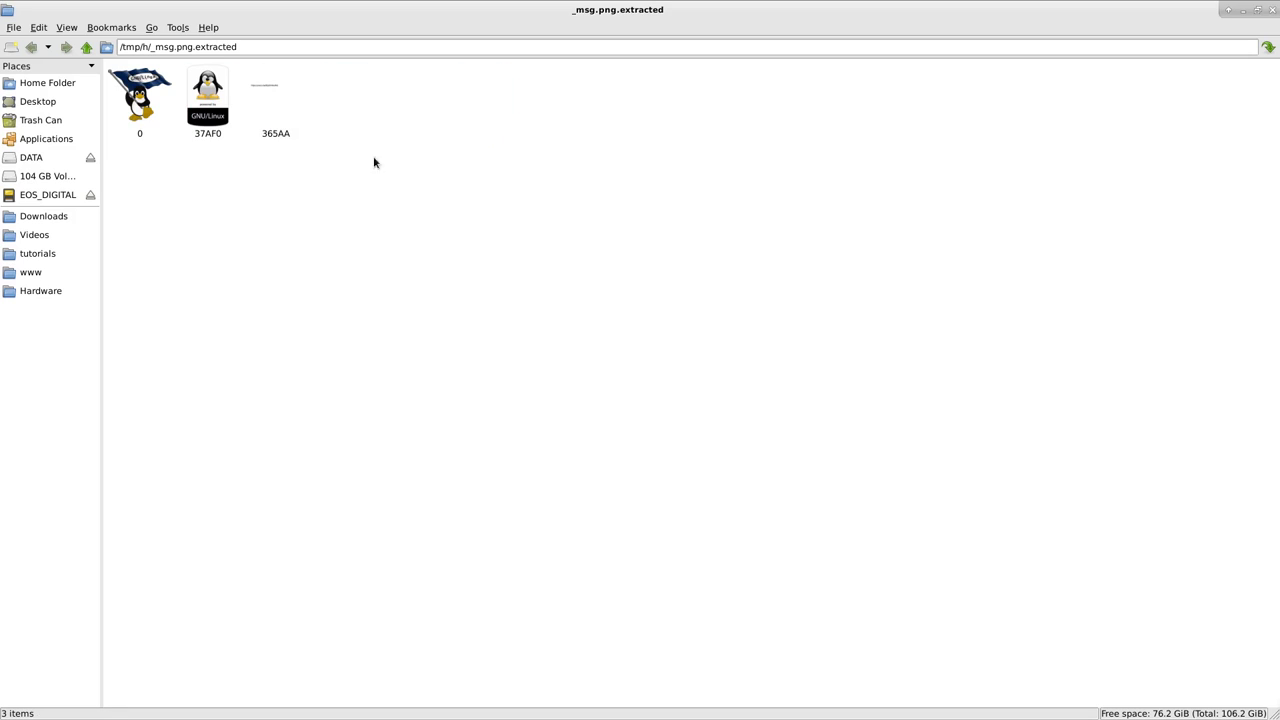
double_click(139, 95)
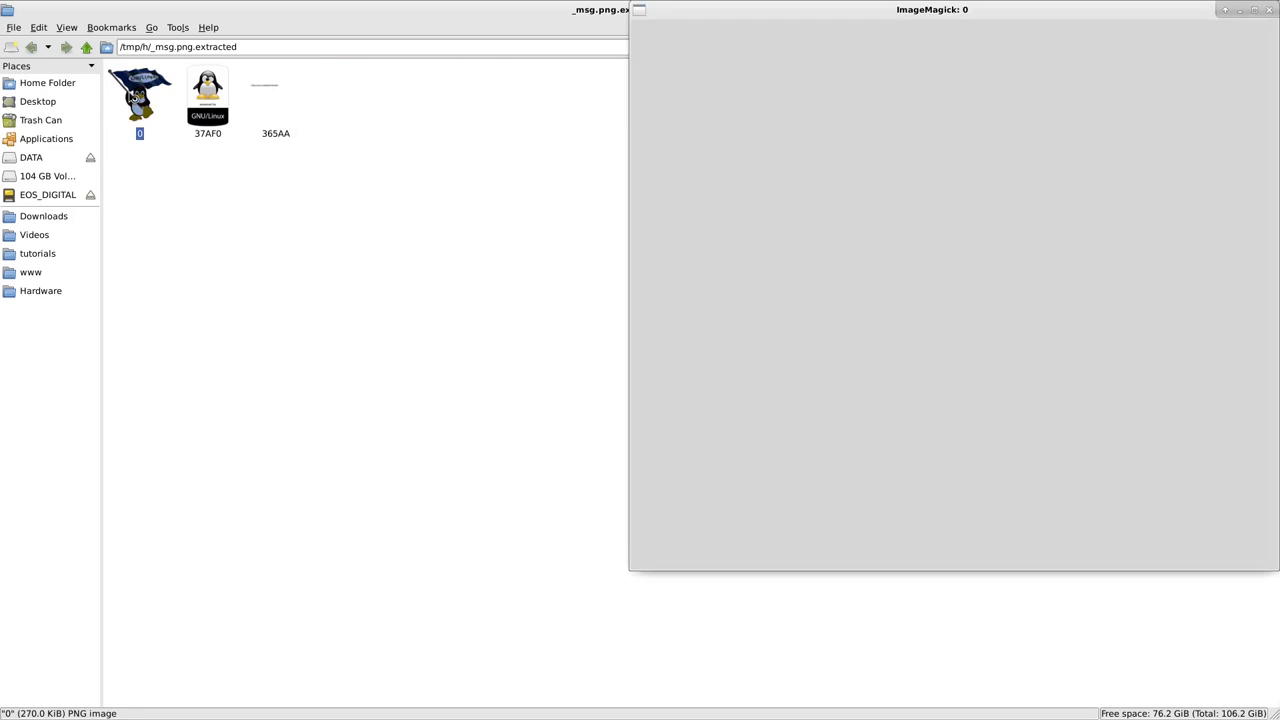
Step: Open the extracted 365AA image to reveal the hidden YouTube short link
double_click(275, 95)
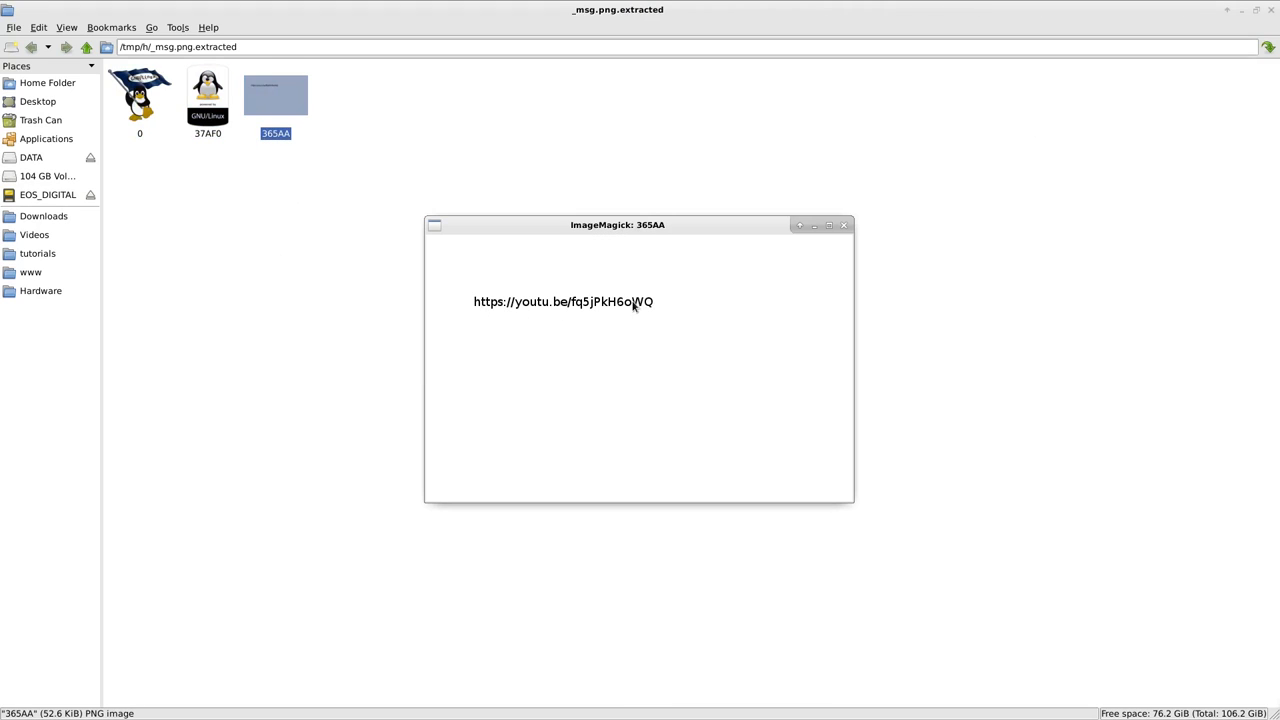
mouse_move(649, 315)
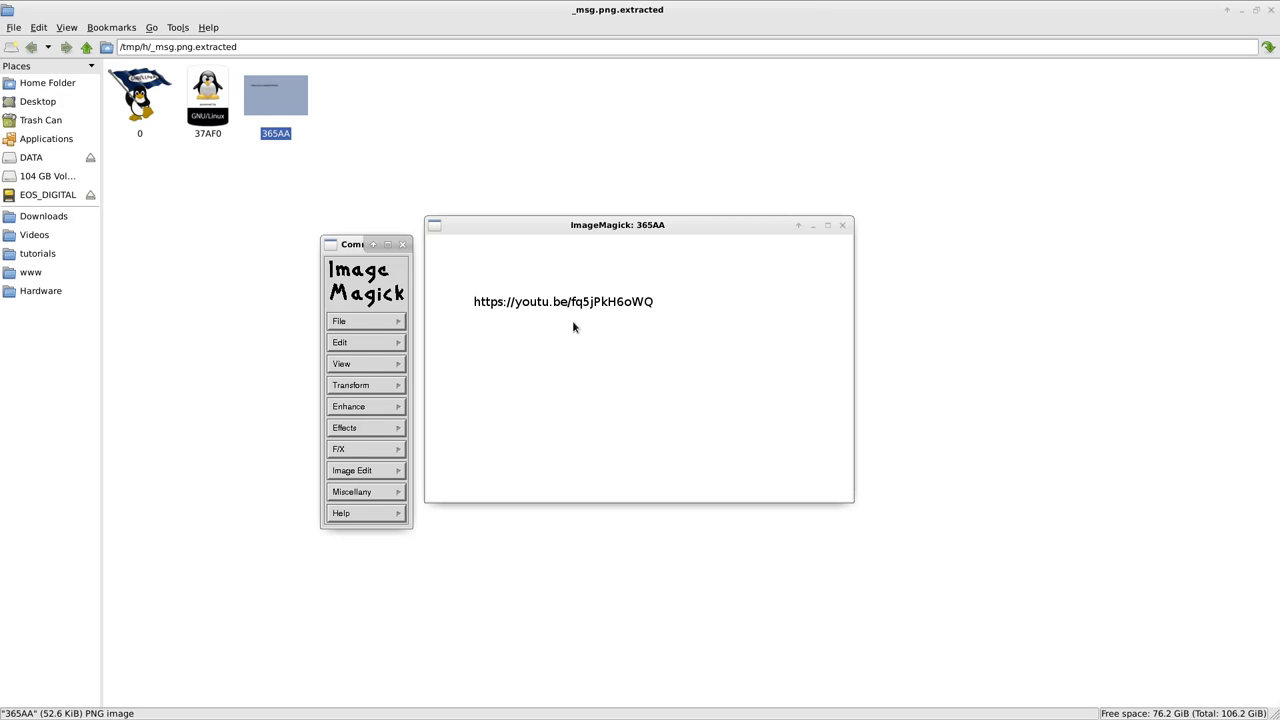
mouse_move(638, 311)
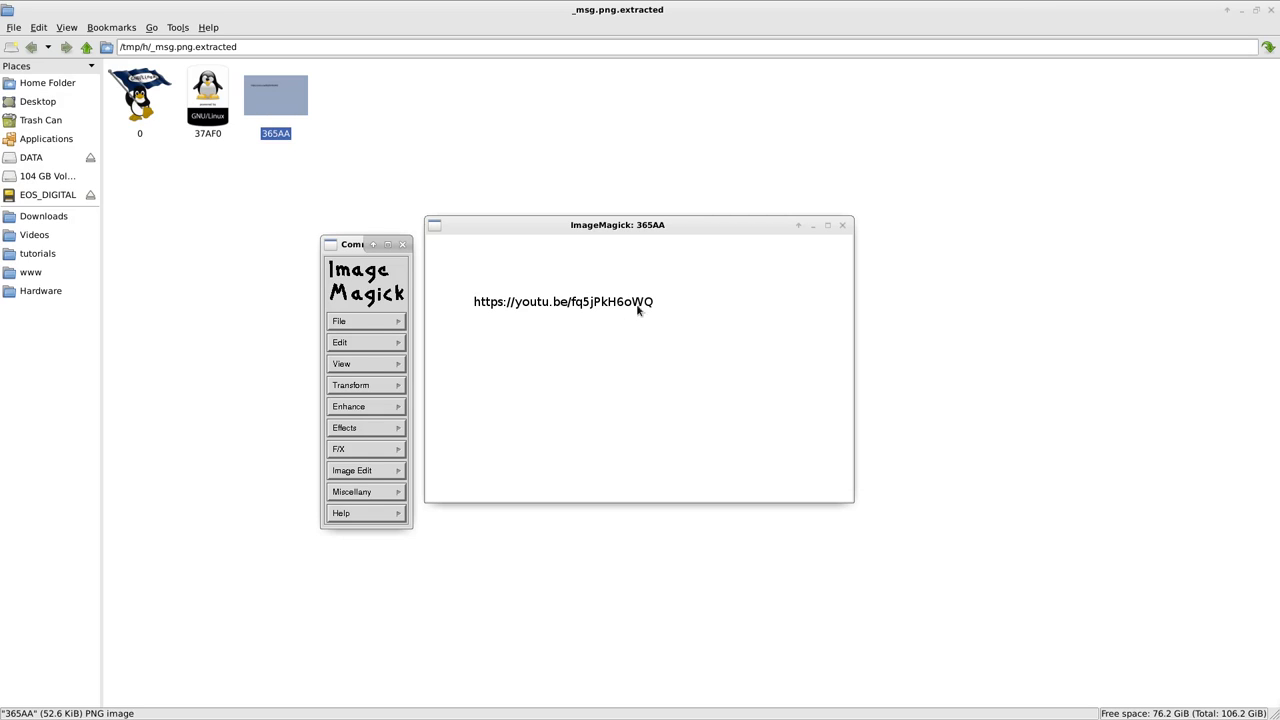
mouse_move(629, 311)
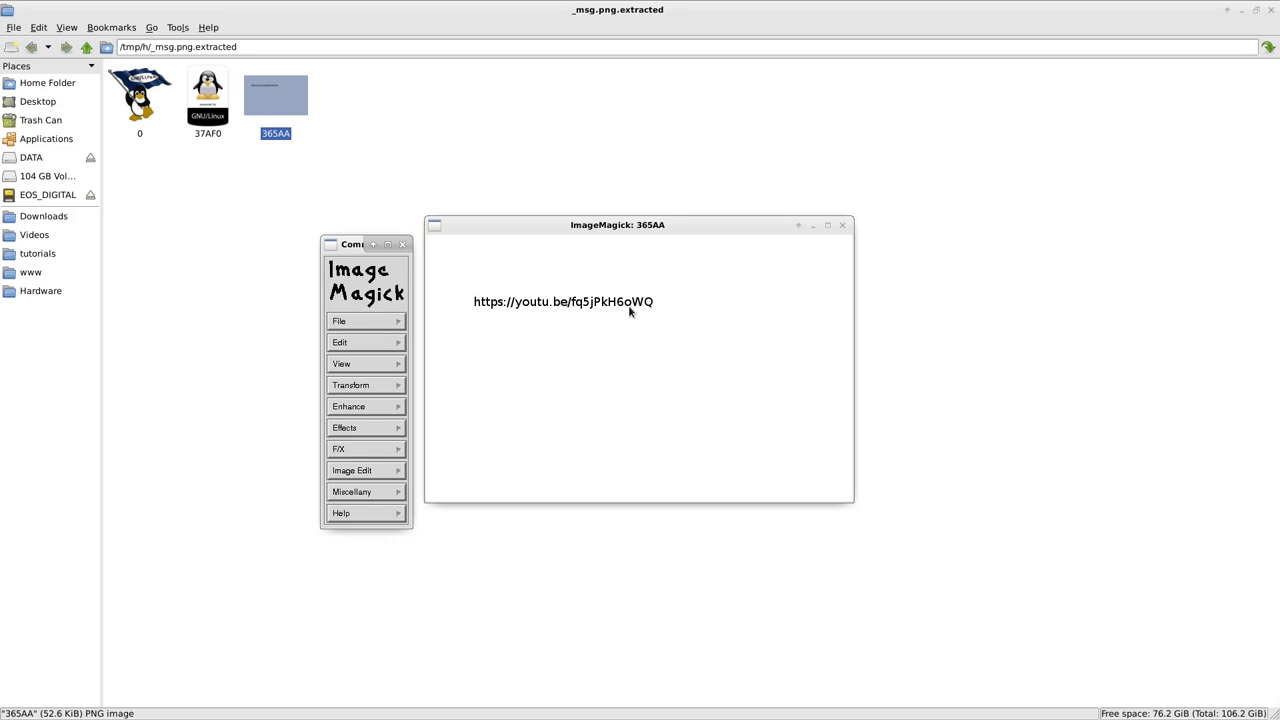
mouse_move(546, 315)
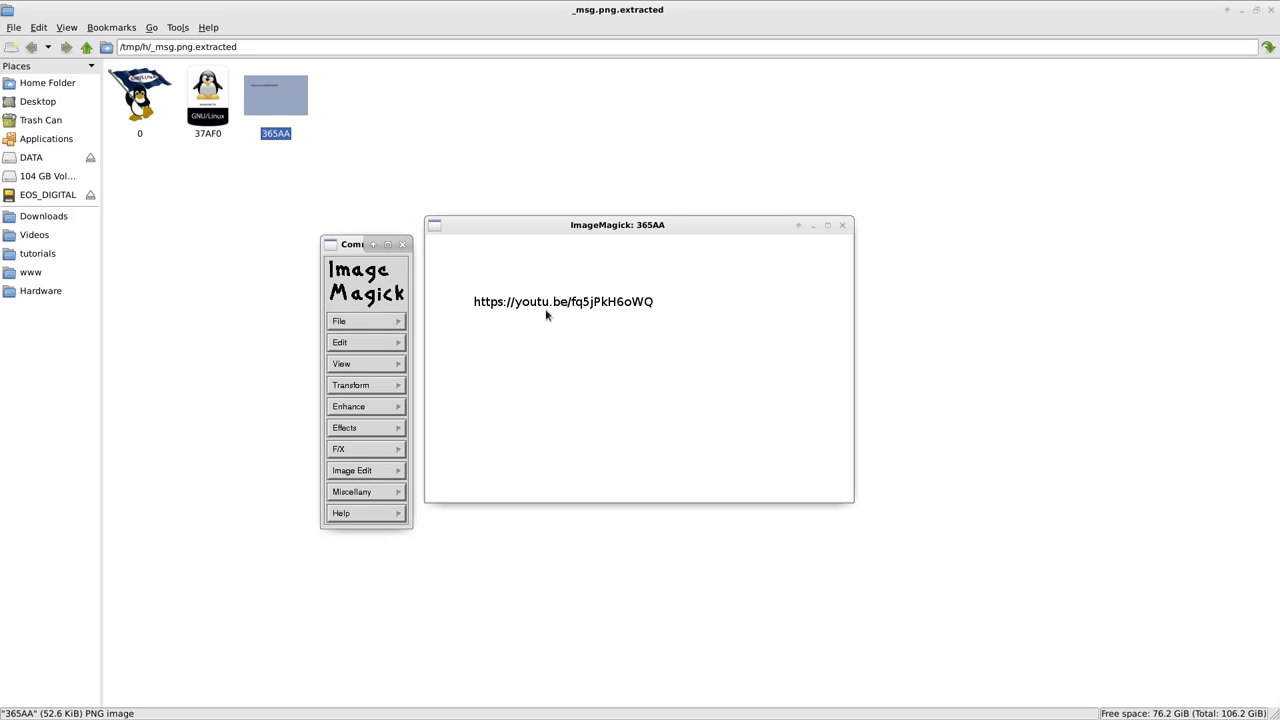
mouse_move(844, 225)
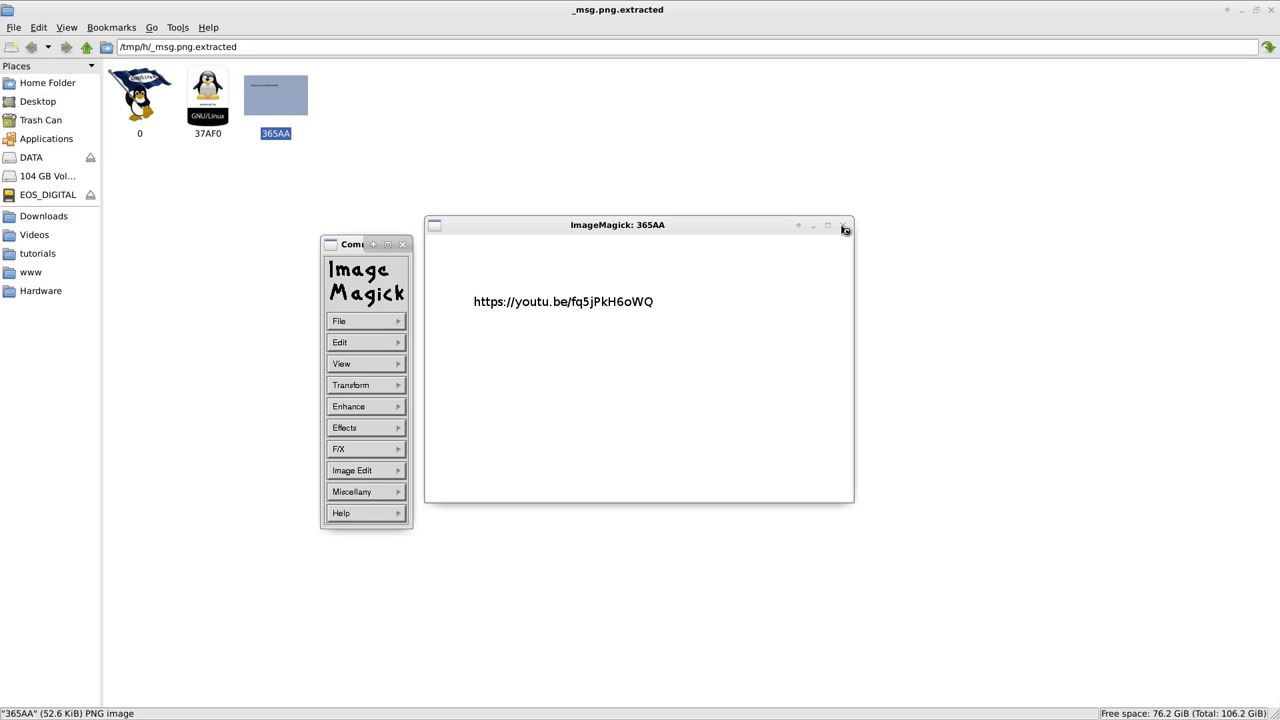
Step: Close the ImageMagick 365AA window to return to the extracted folder
click(845, 225)
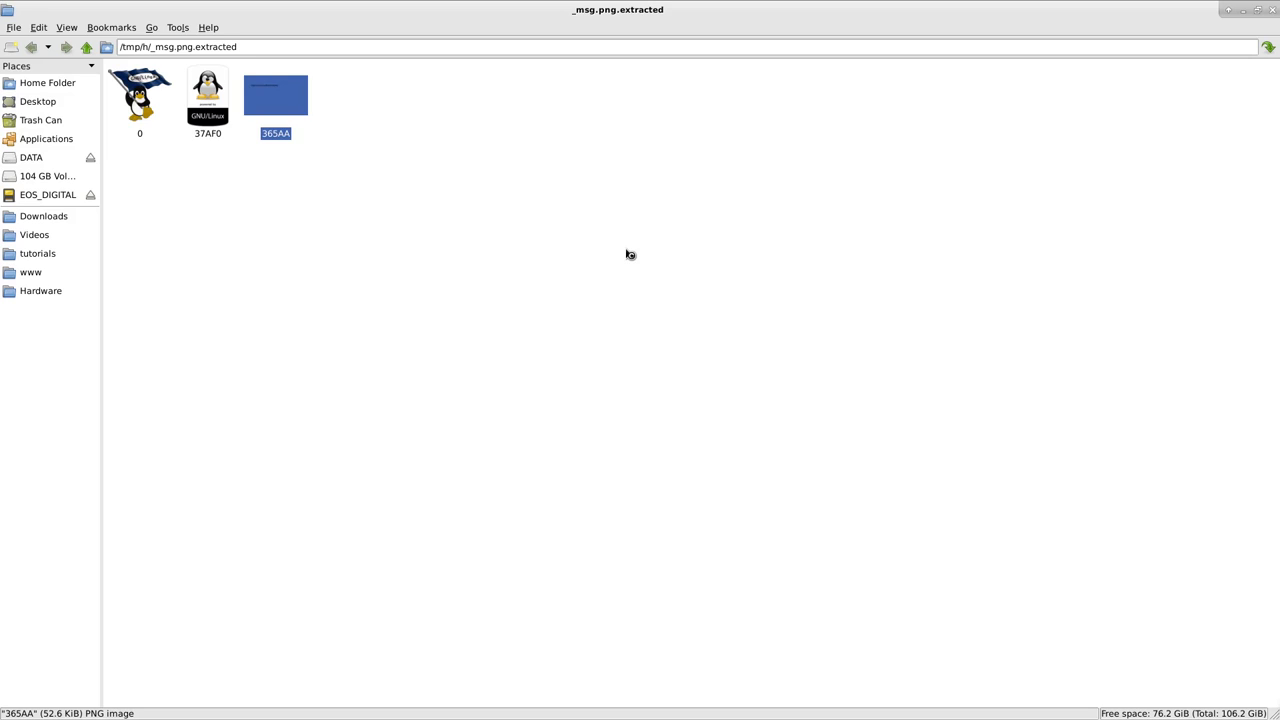
mouse_move(626, 253)
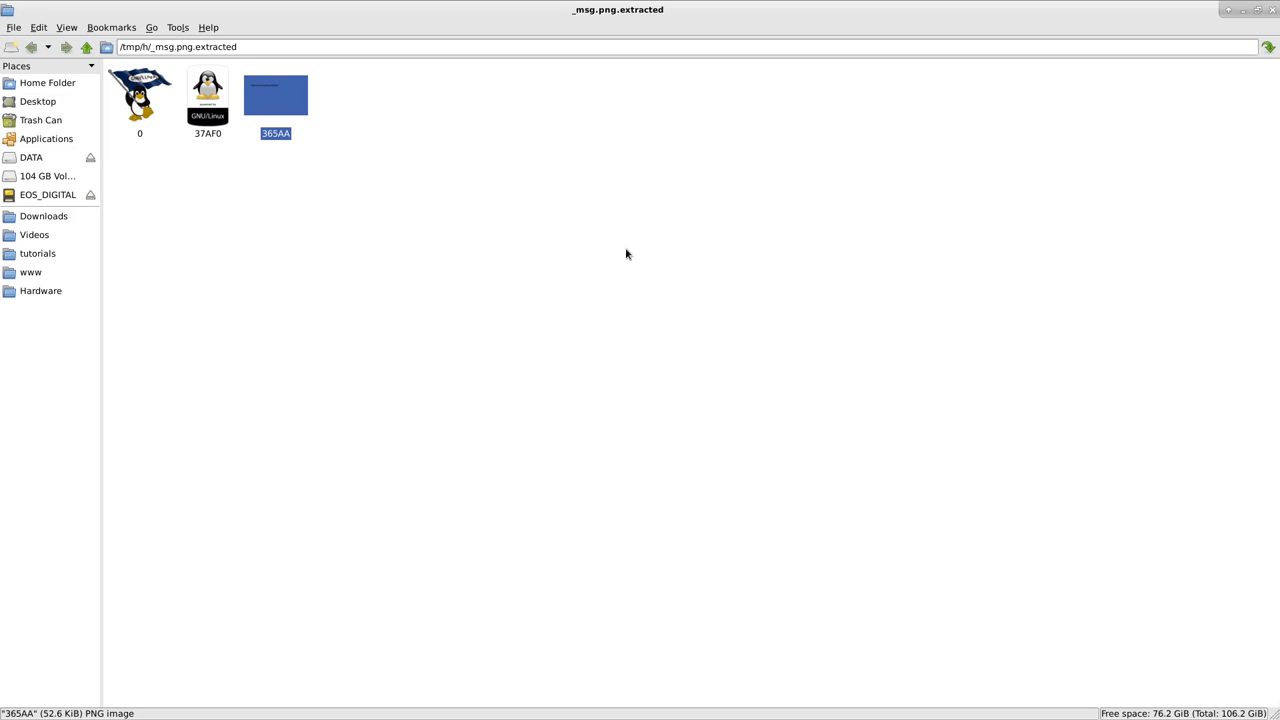